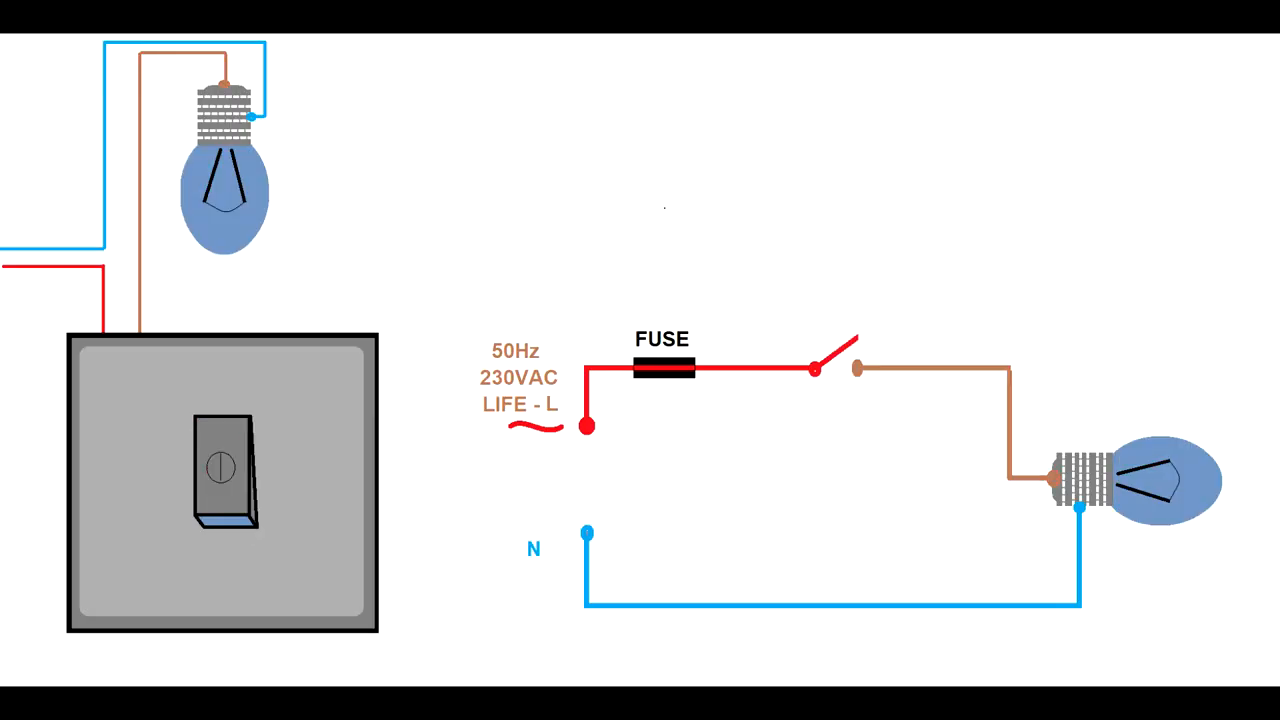
# Step: Operate the player controls at the lower left and right of the office scene
pyautogui.click(221, 475)
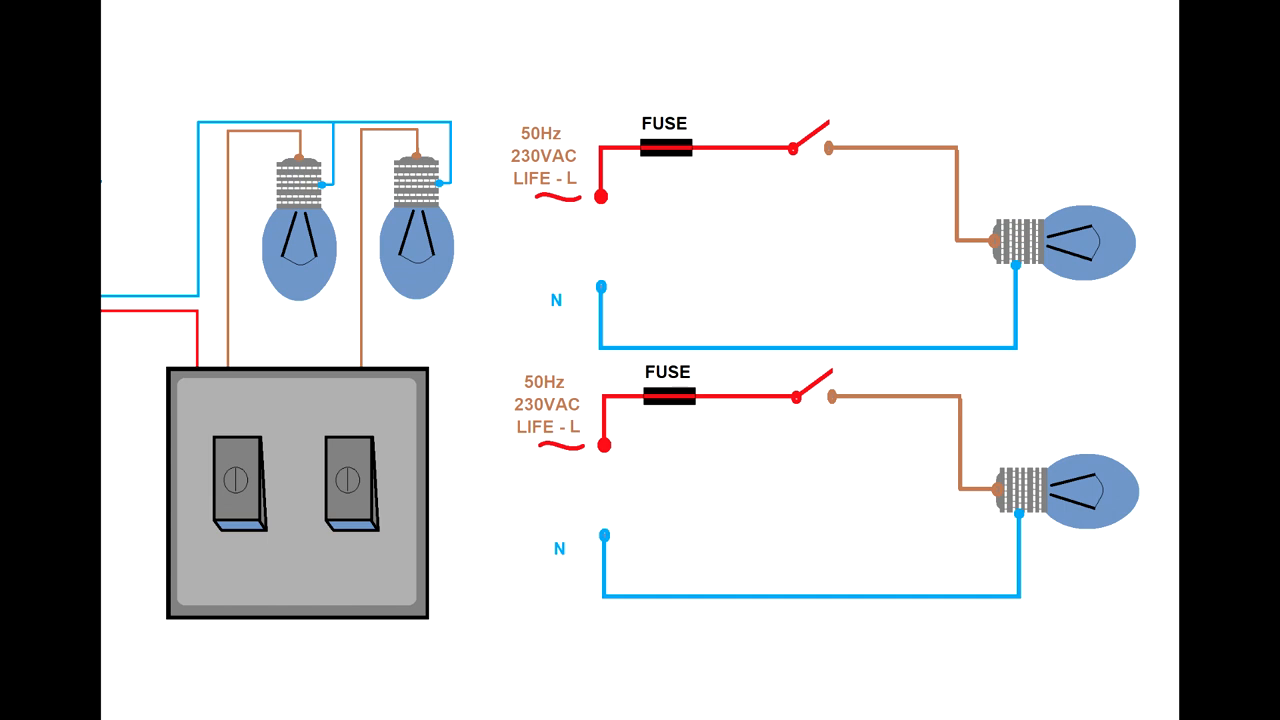
pyautogui.click(240, 485)
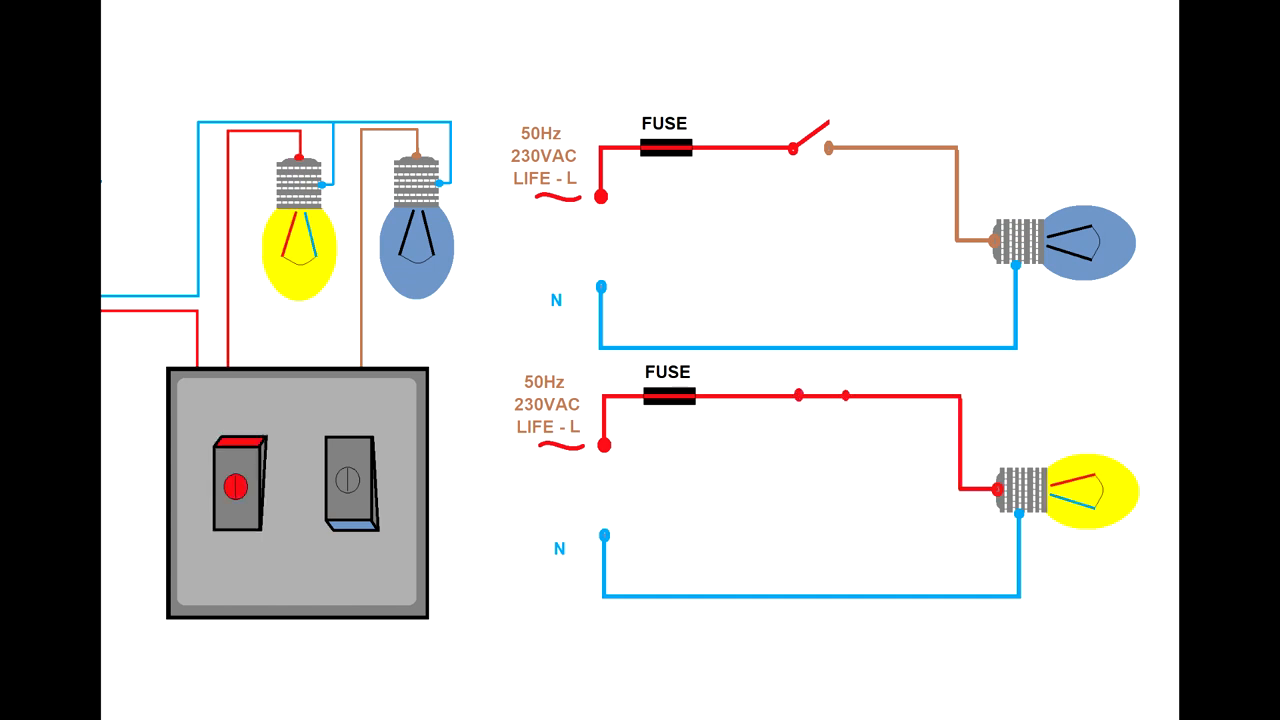
pyautogui.click(350, 490)
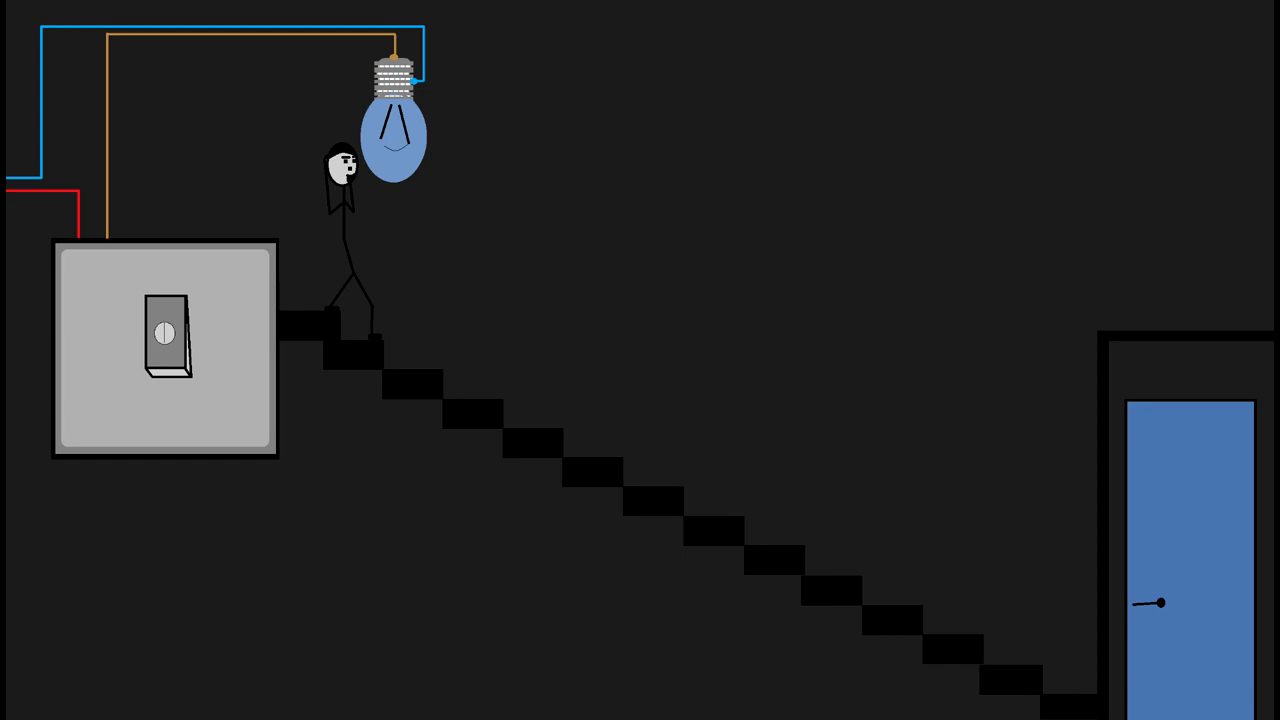
pyautogui.click(168, 337)
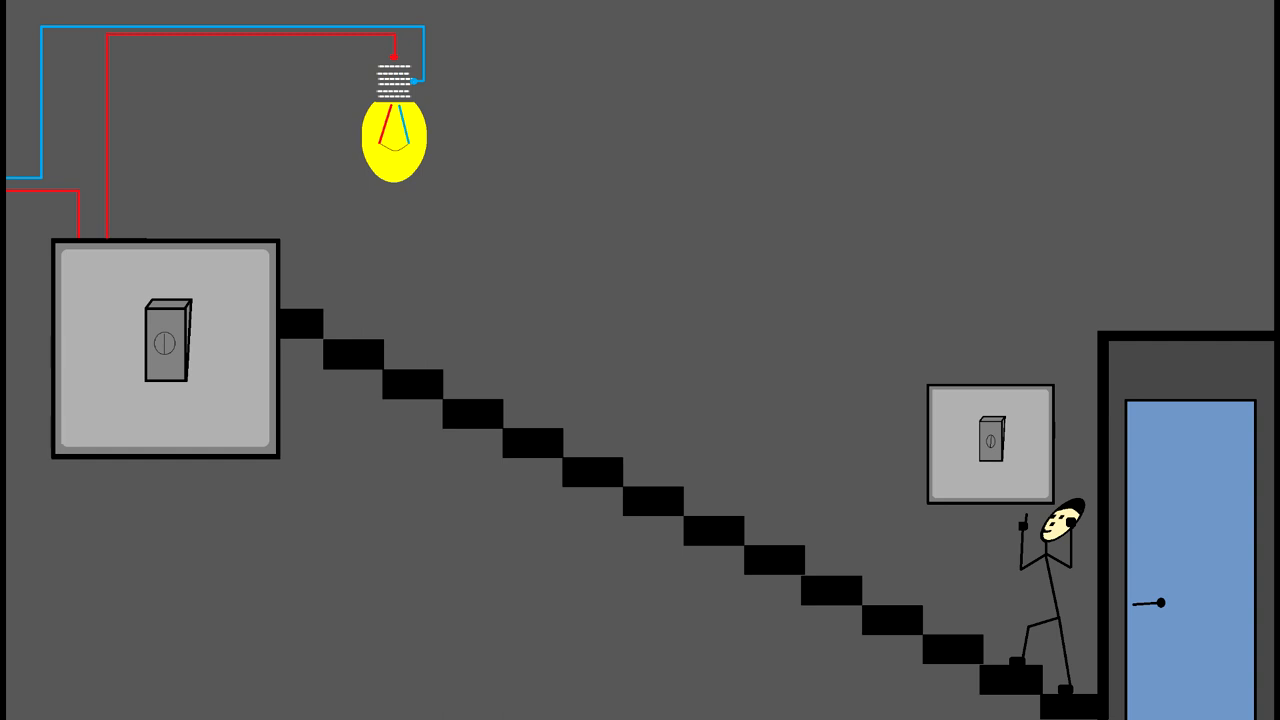
pyautogui.click(992, 445)
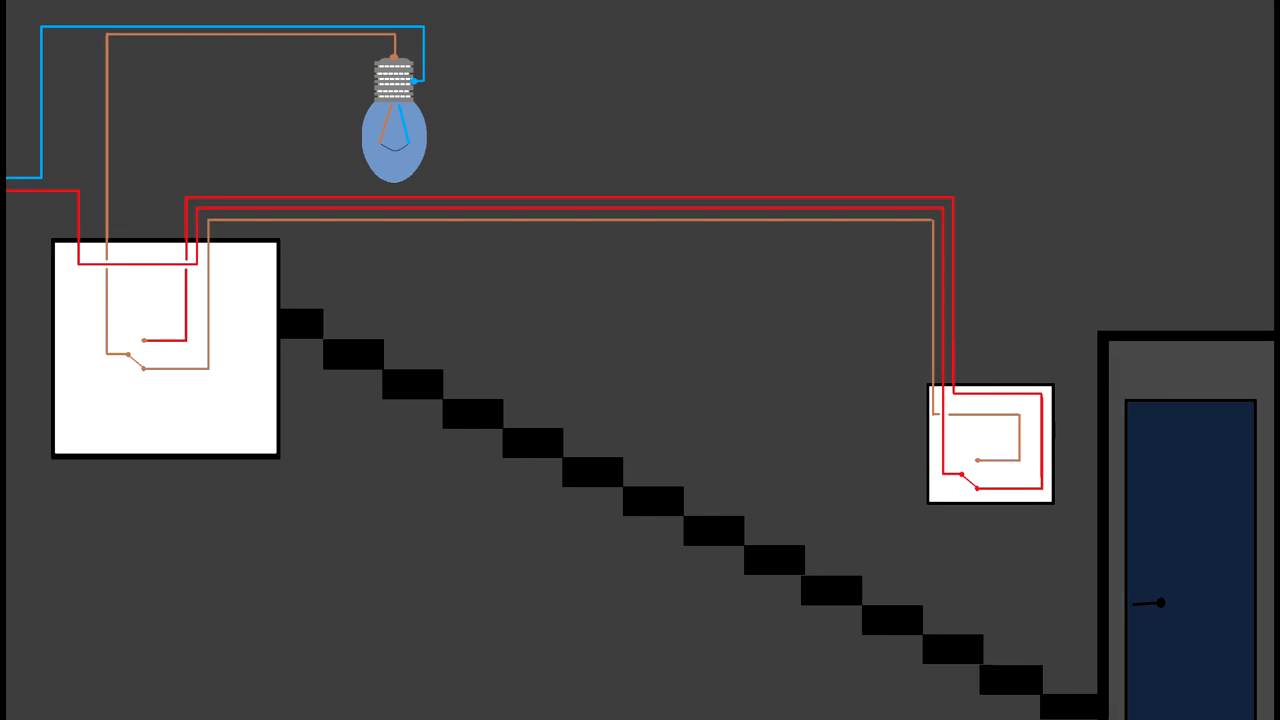
# Step: Click alternately between the left and right office panel controls
pyautogui.click(143, 365)
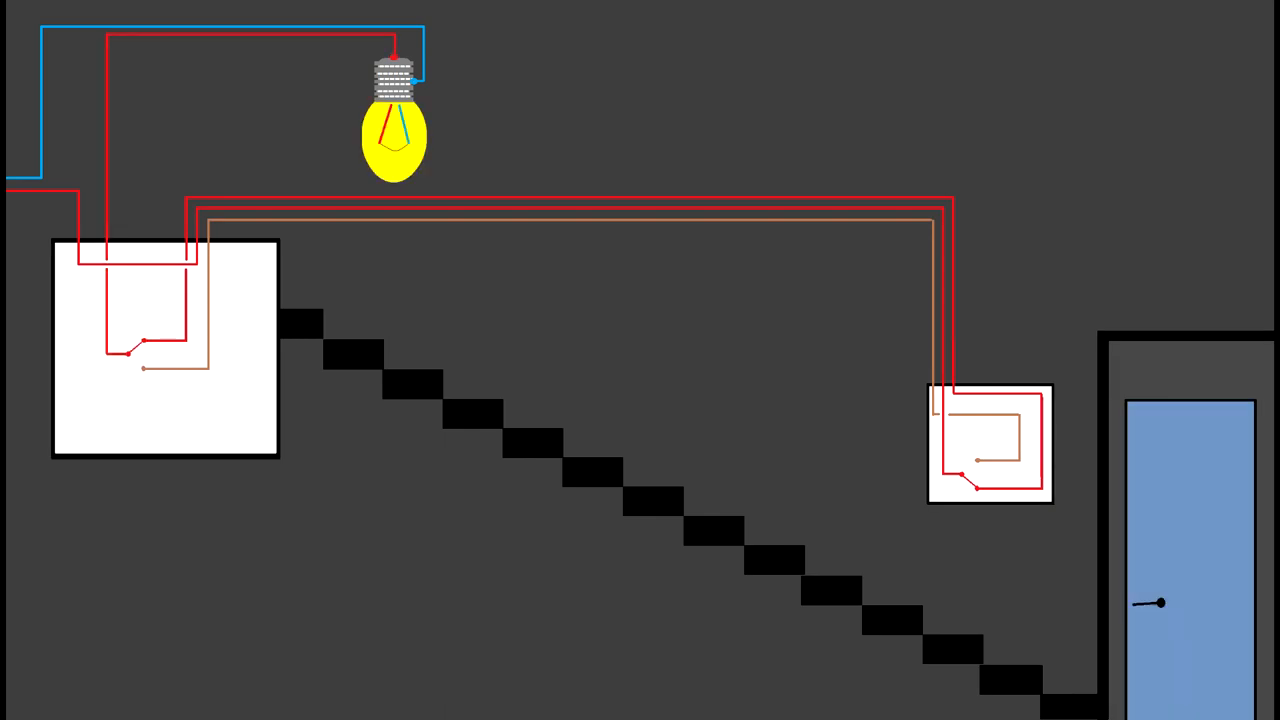
pyautogui.click(990, 460)
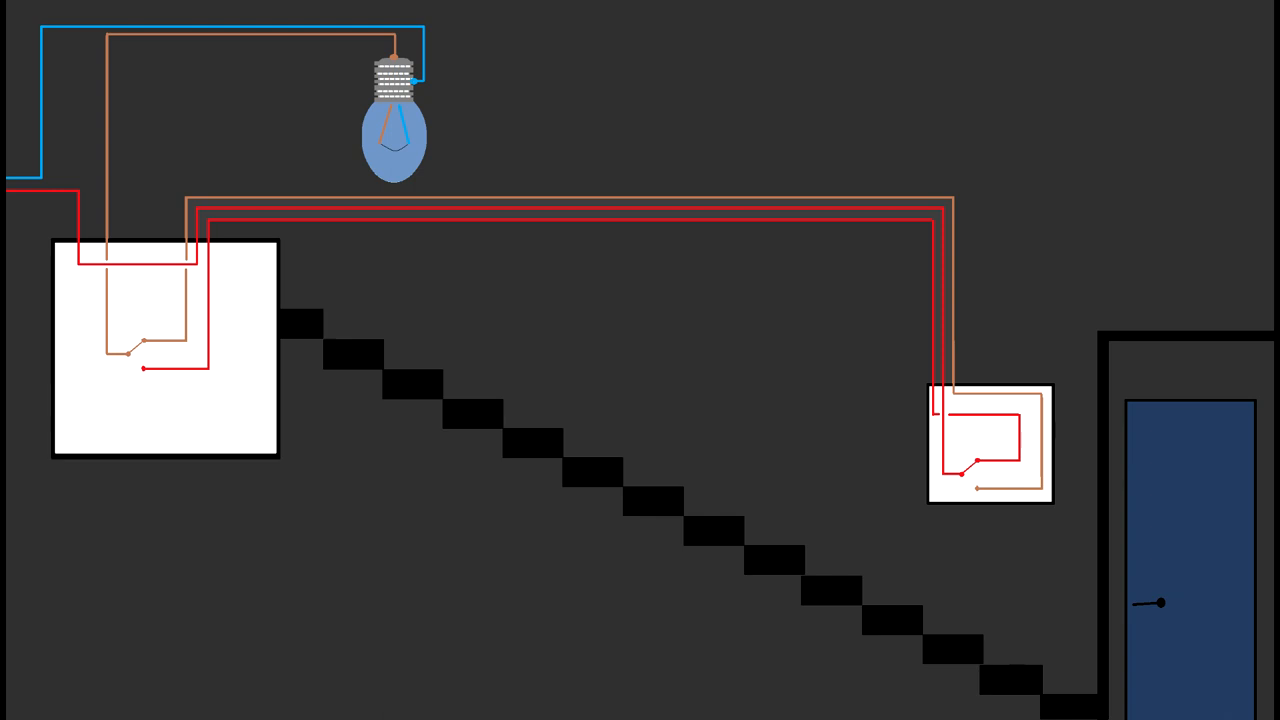
pyautogui.click(990, 445)
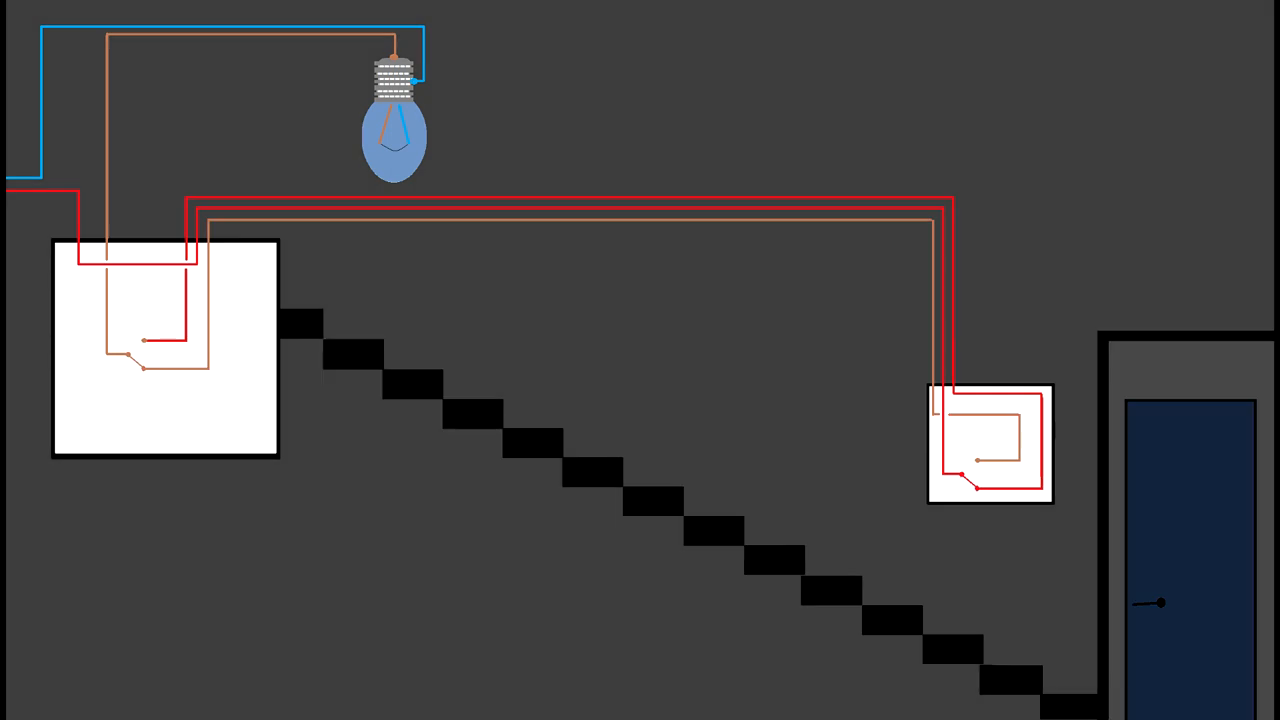
pyautogui.click(140, 355)
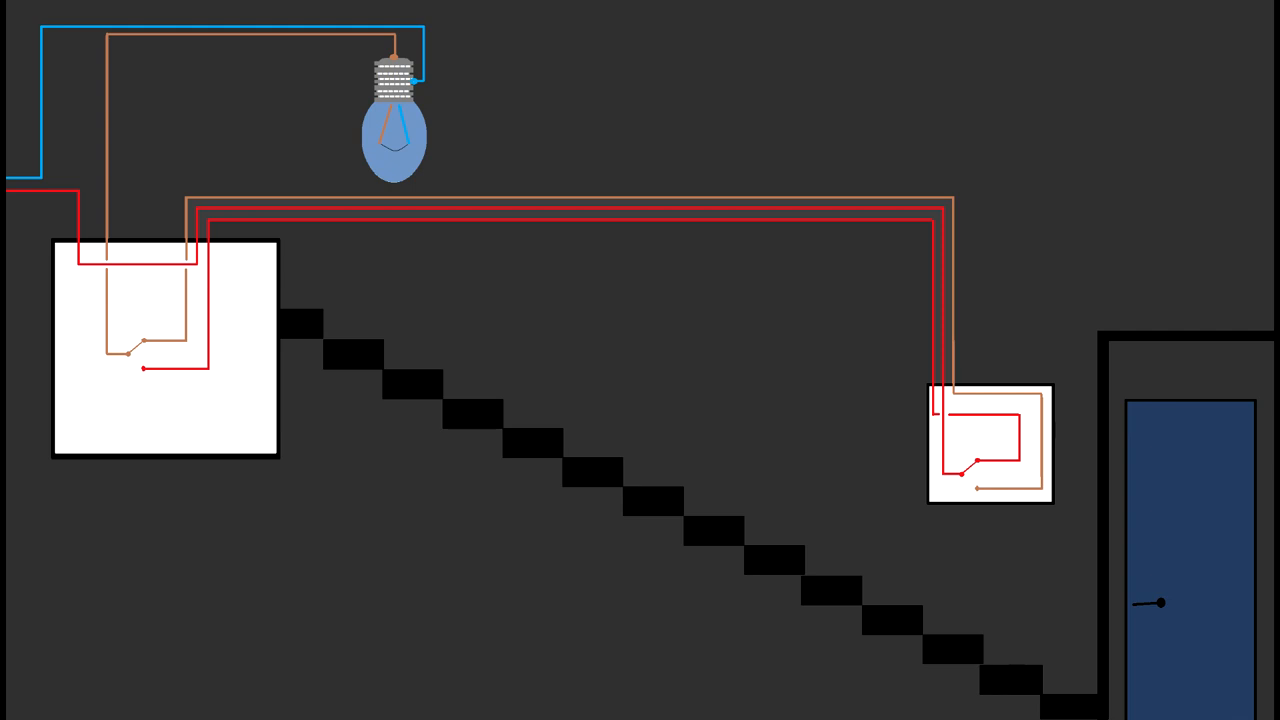
pyautogui.click(990, 460)
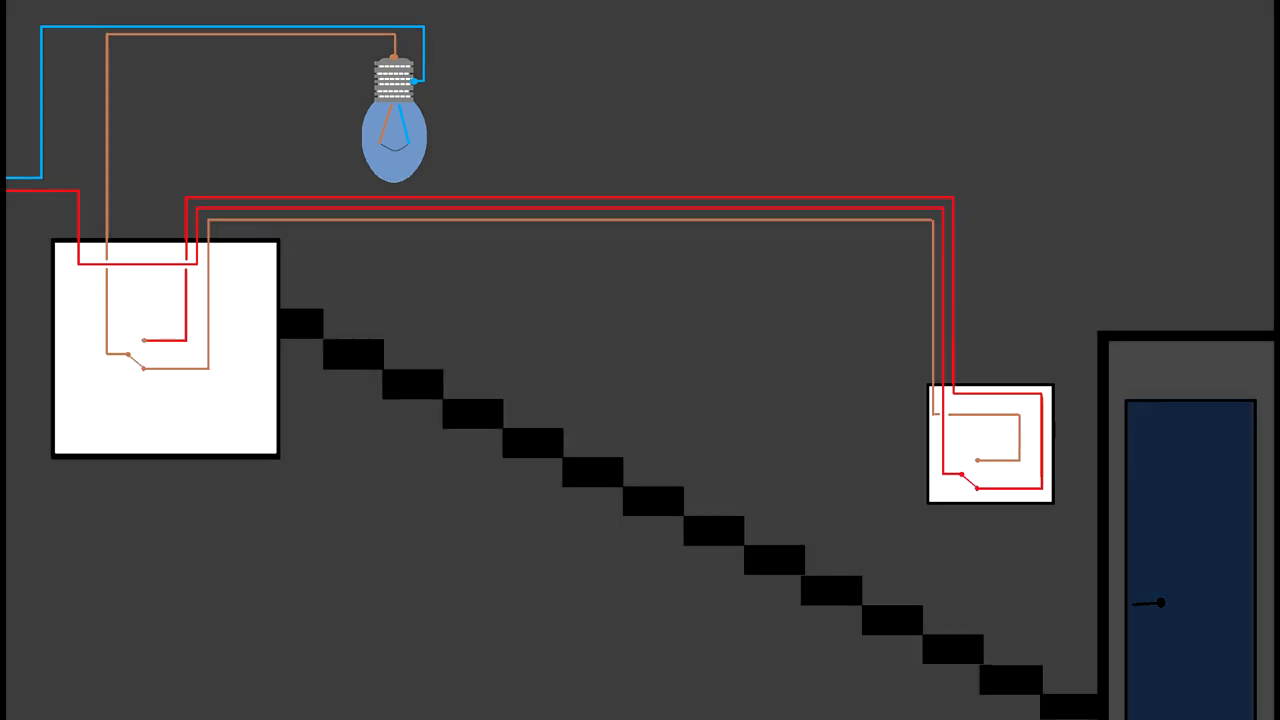
pyautogui.click(140, 350)
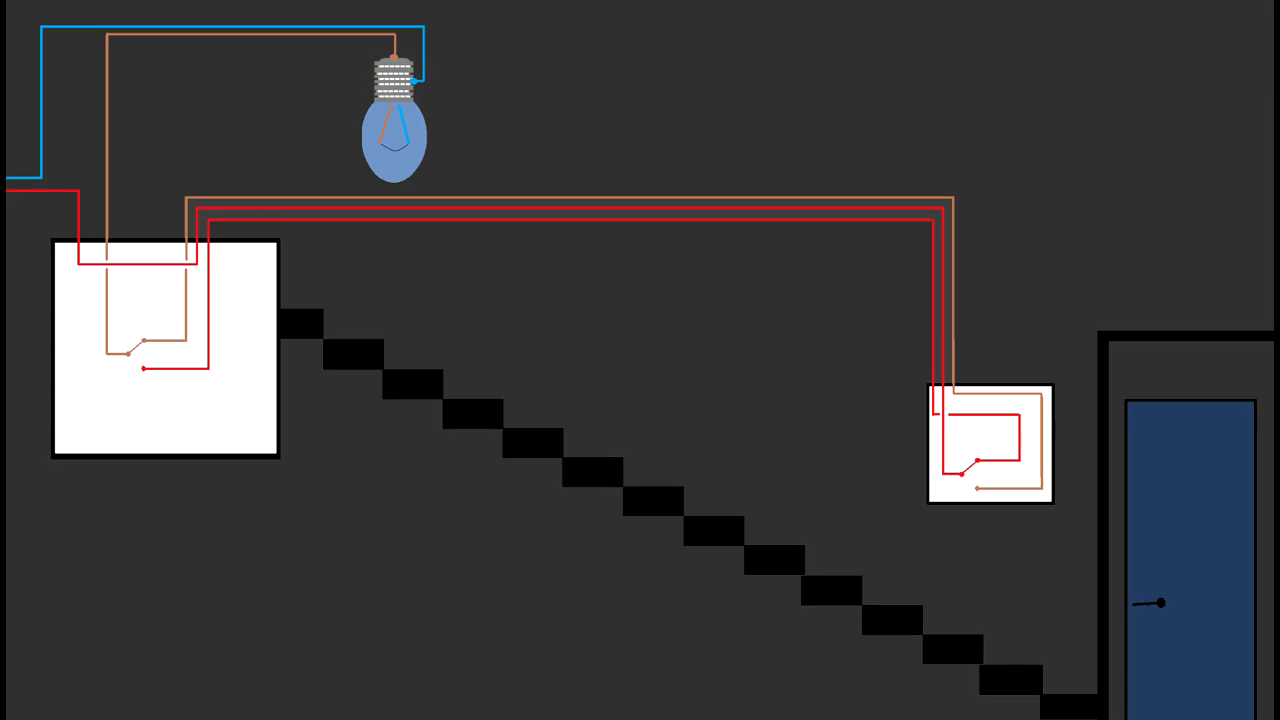
pyautogui.click(975, 462)
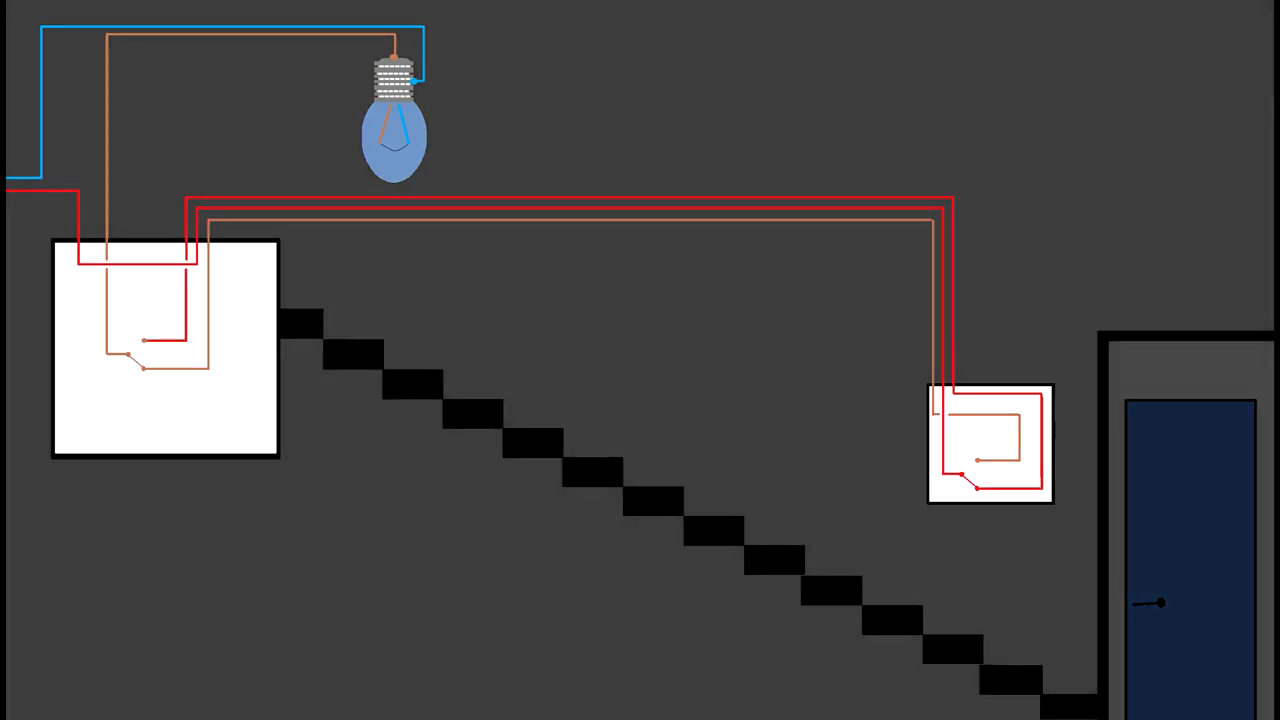
pyautogui.click(140, 345)
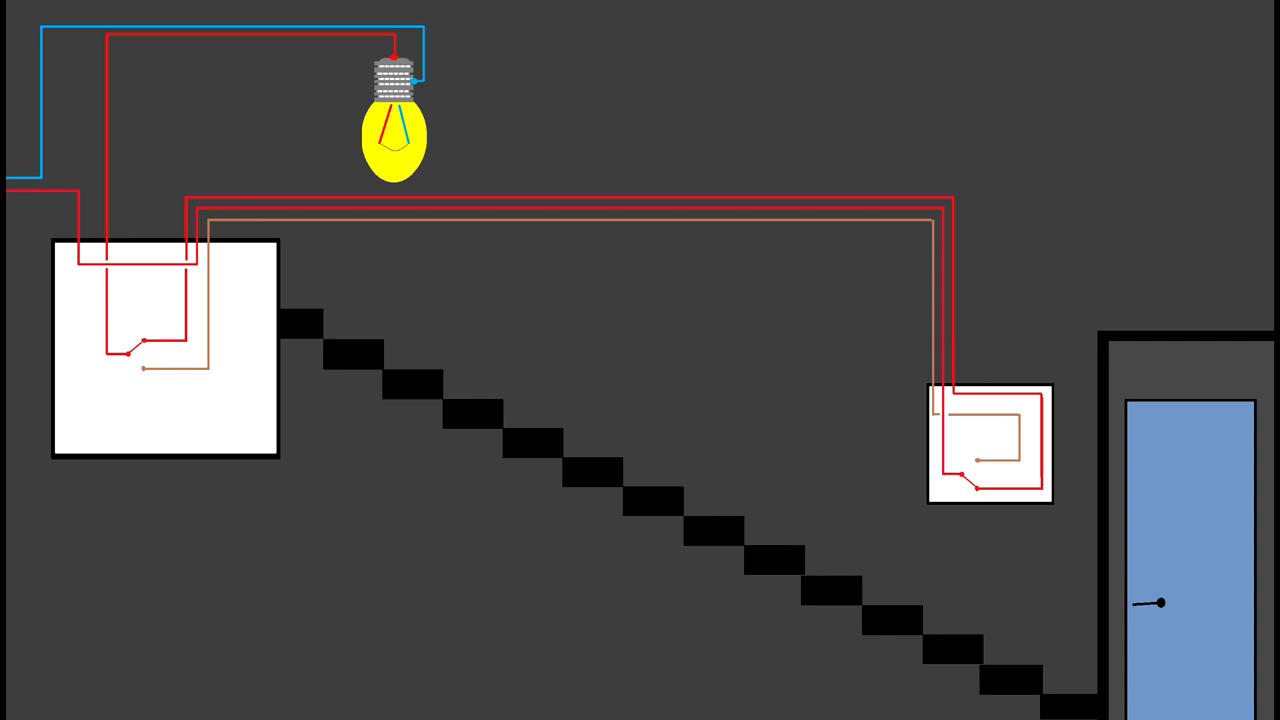
pyautogui.click(970, 463)
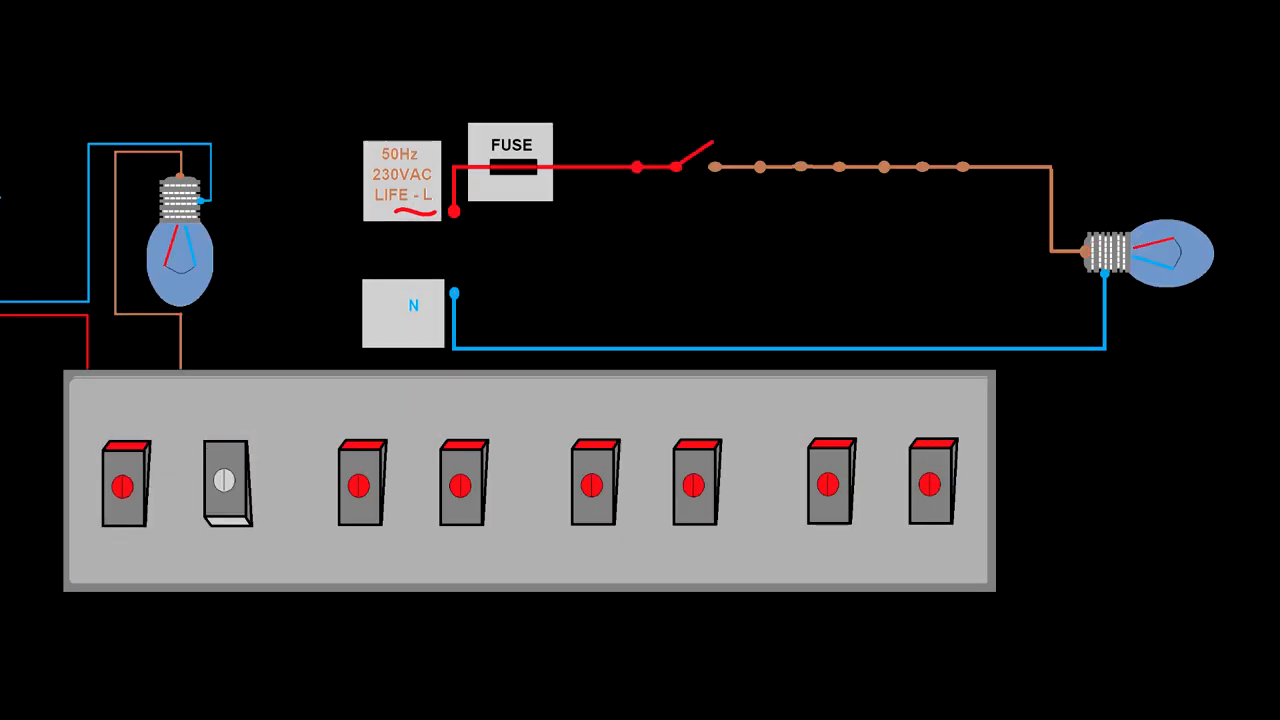
# Step: Use the lower player controls to continue through the office boiler sequence
pyautogui.click(224, 480)
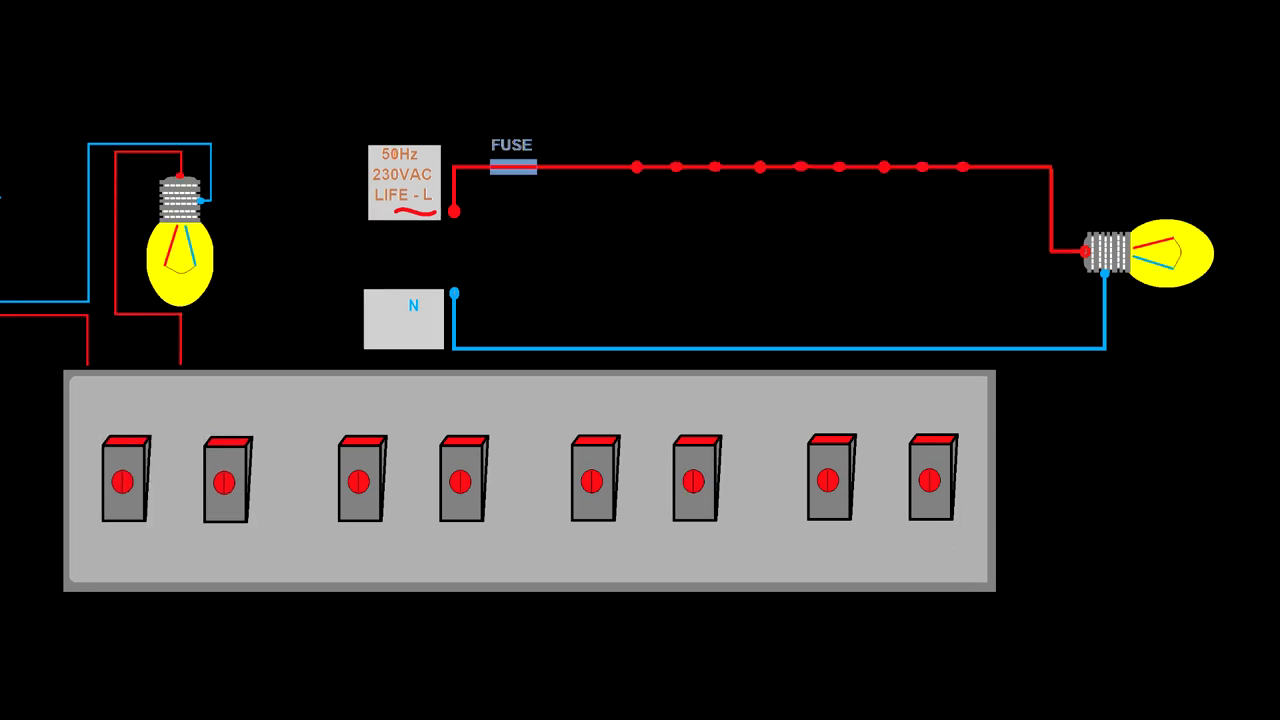
pyautogui.click(693, 480)
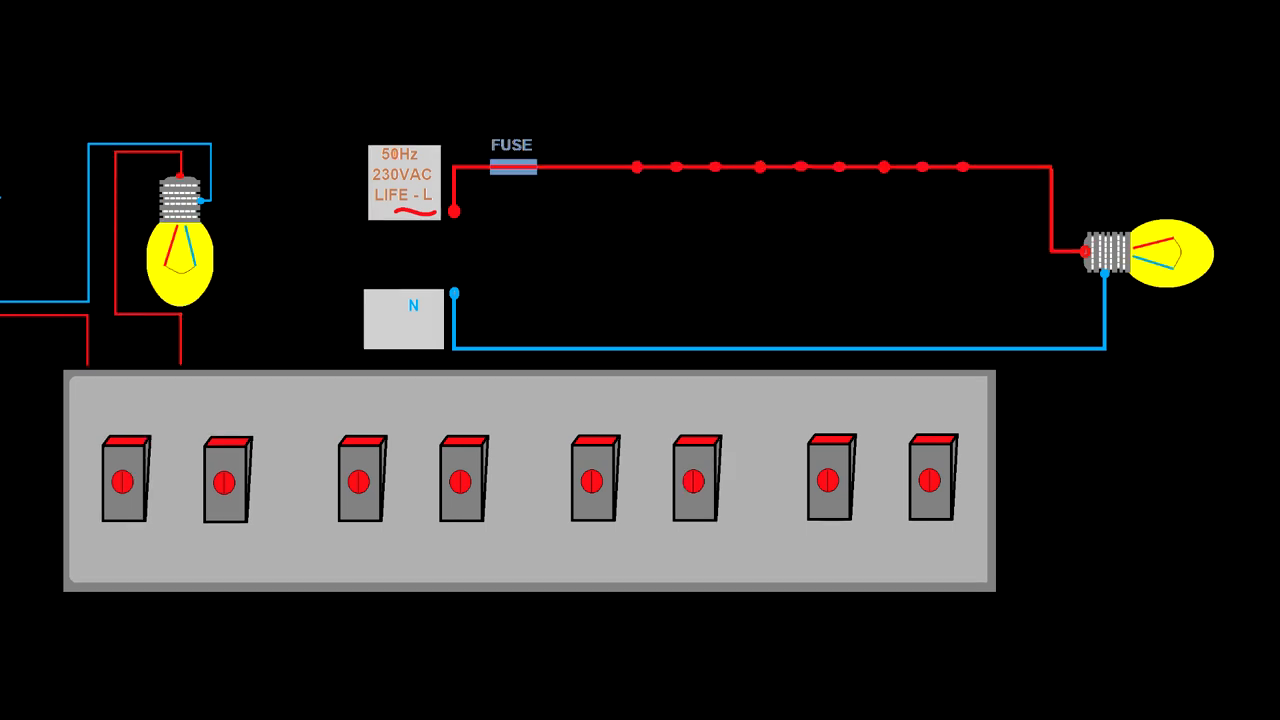
pyautogui.click(693, 480)
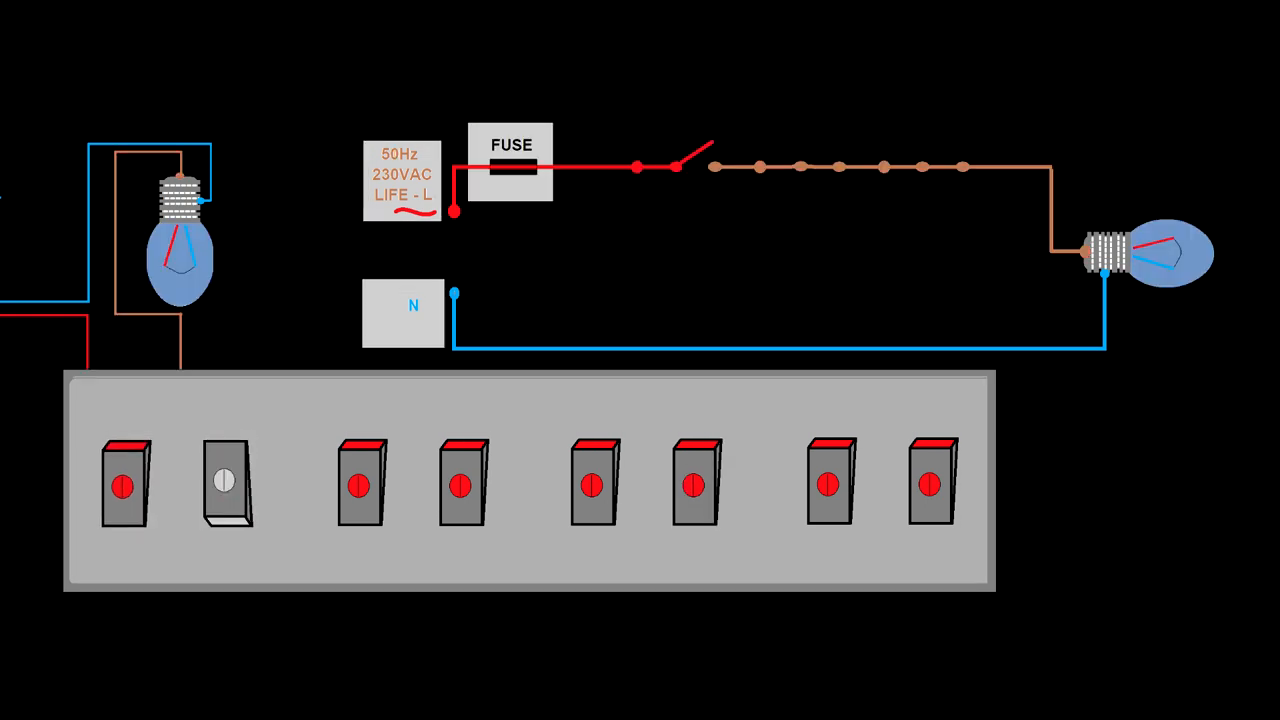
pyautogui.click(224, 483)
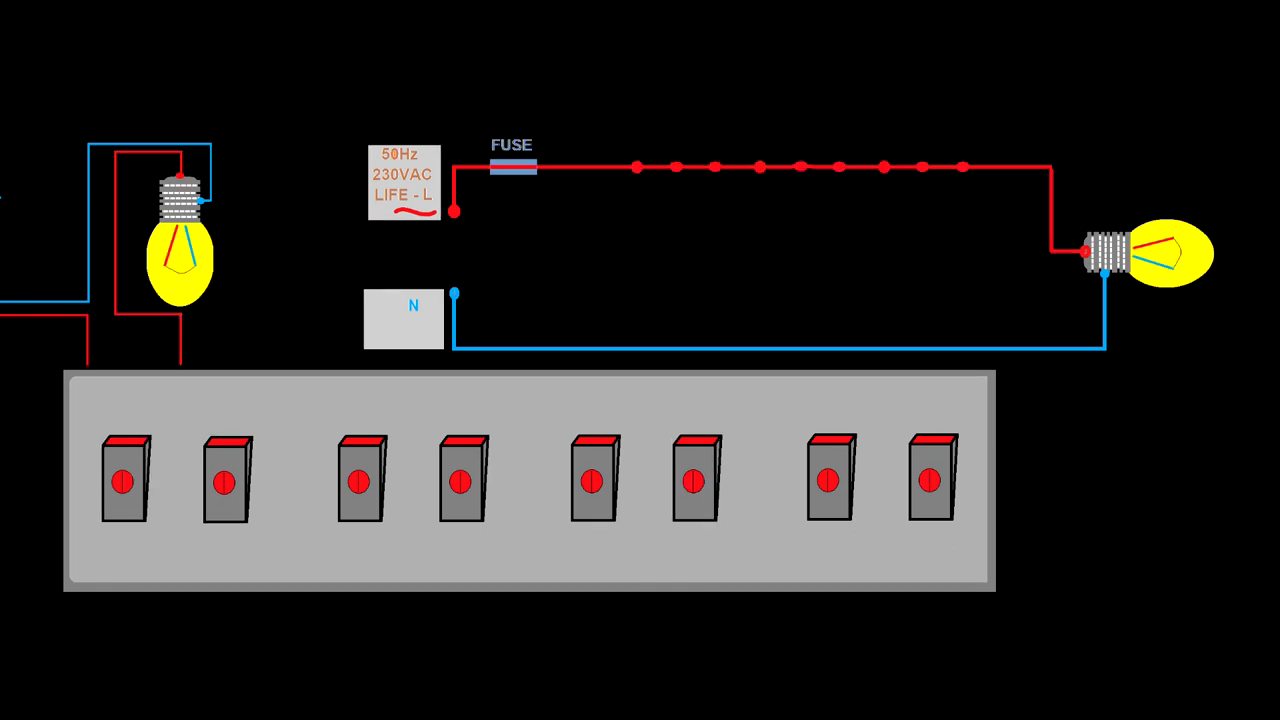
pyautogui.click(693, 480)
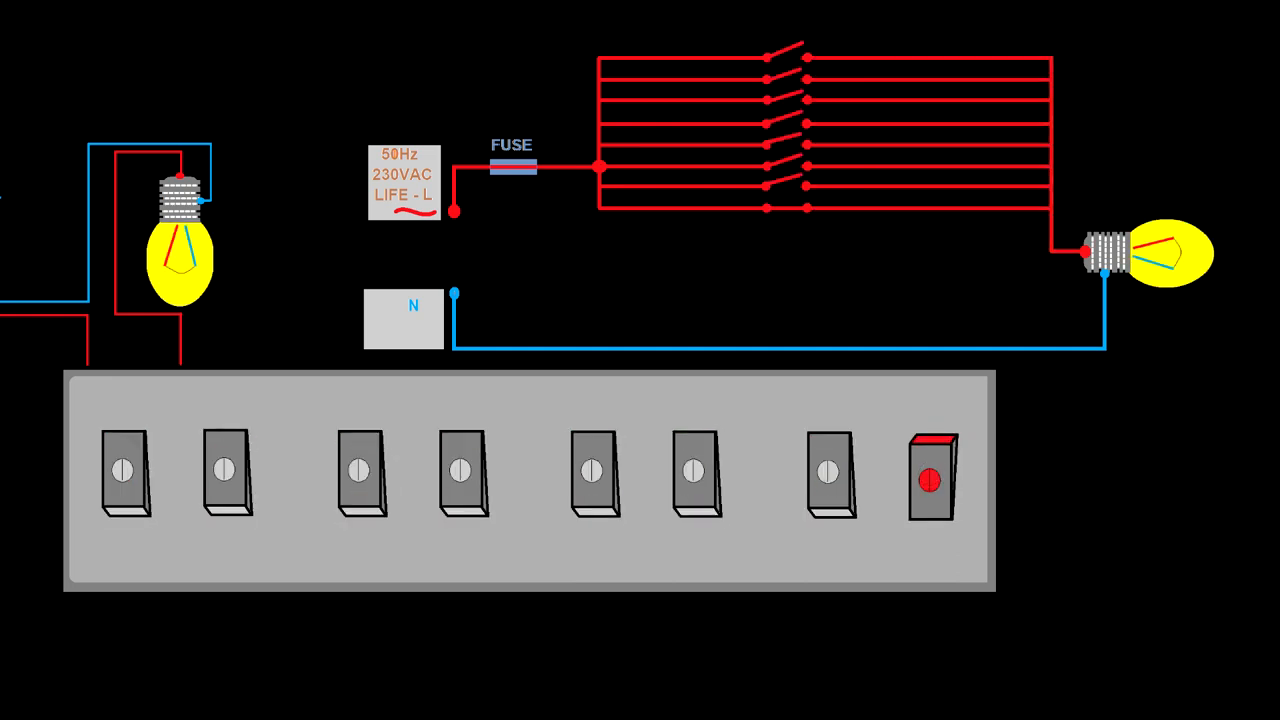
pyautogui.click(930, 477)
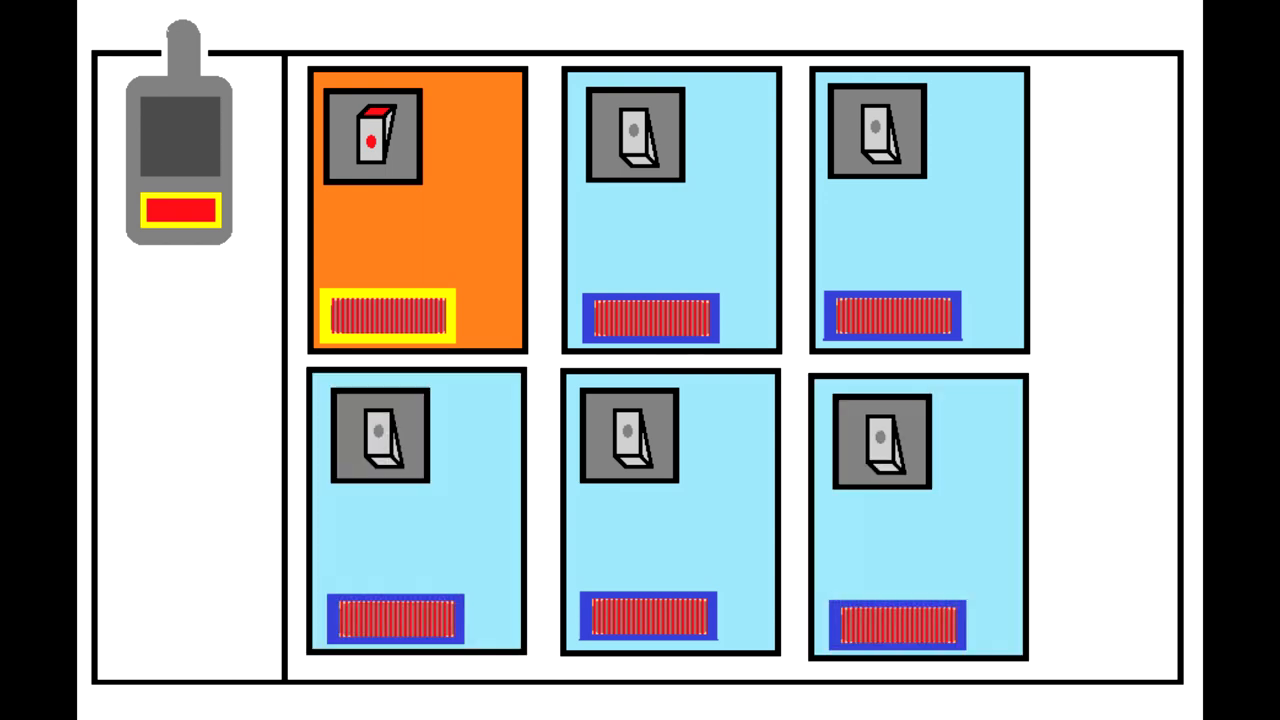
# Step: Use the top controls until the first office's boiler switches off and panels turn blue
pyautogui.click(371, 135)
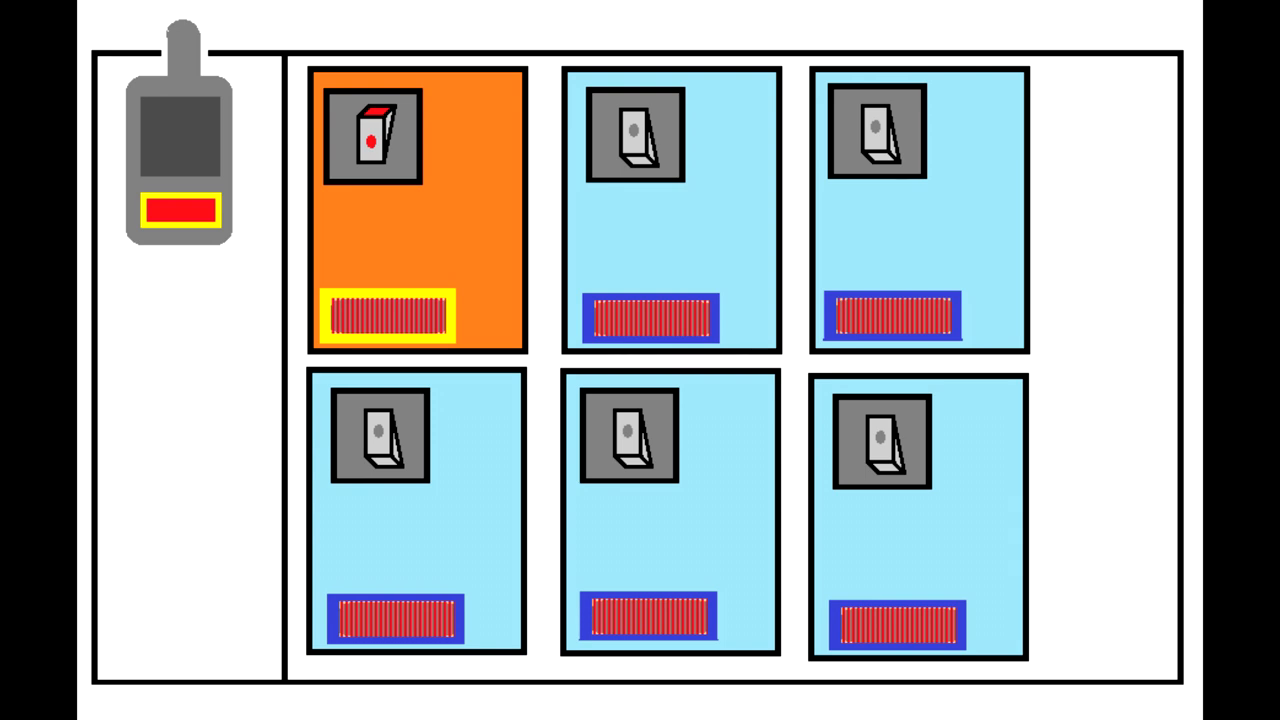
pyautogui.click(371, 134)
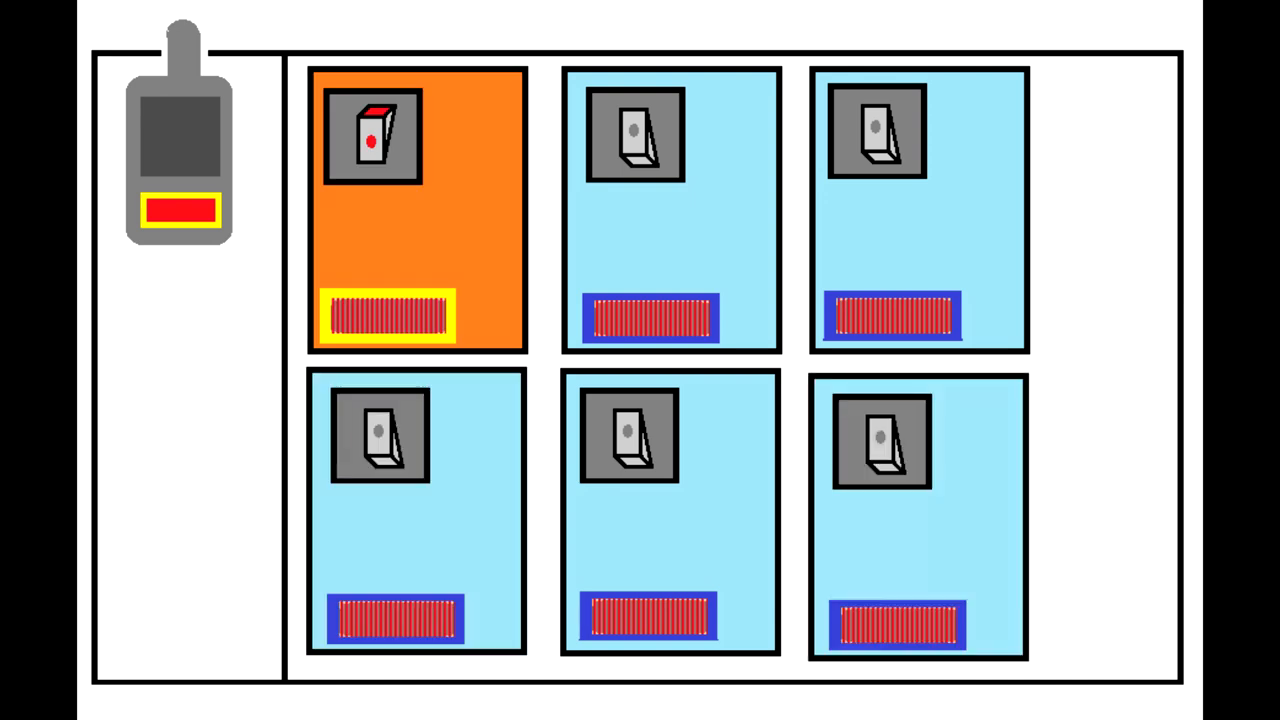
pyautogui.click(416, 135)
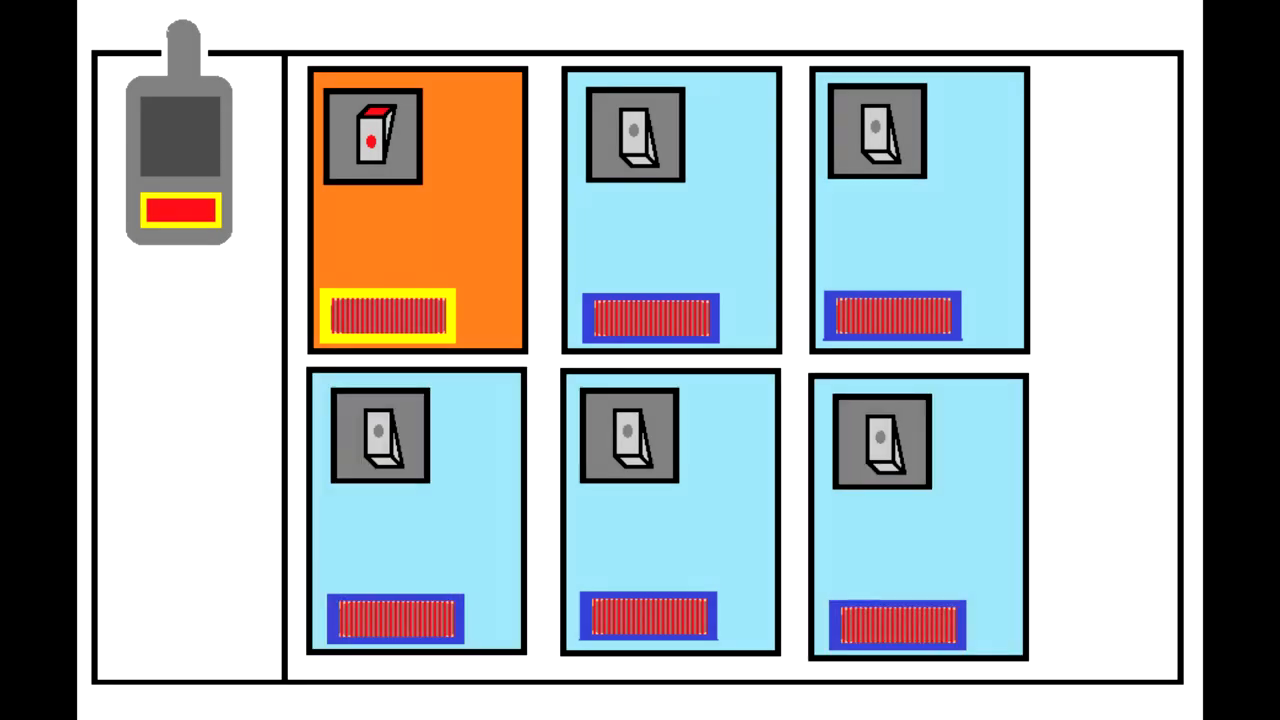
pyautogui.click(415, 135)
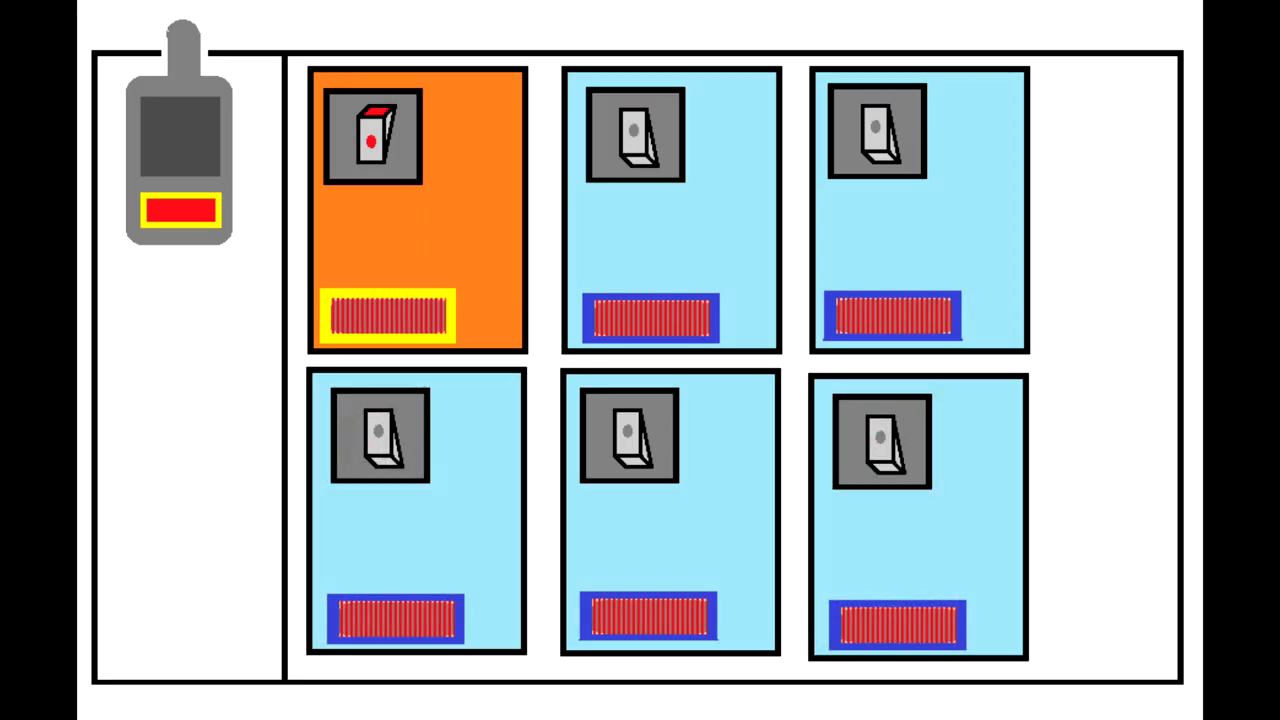
pyautogui.click(417, 135)
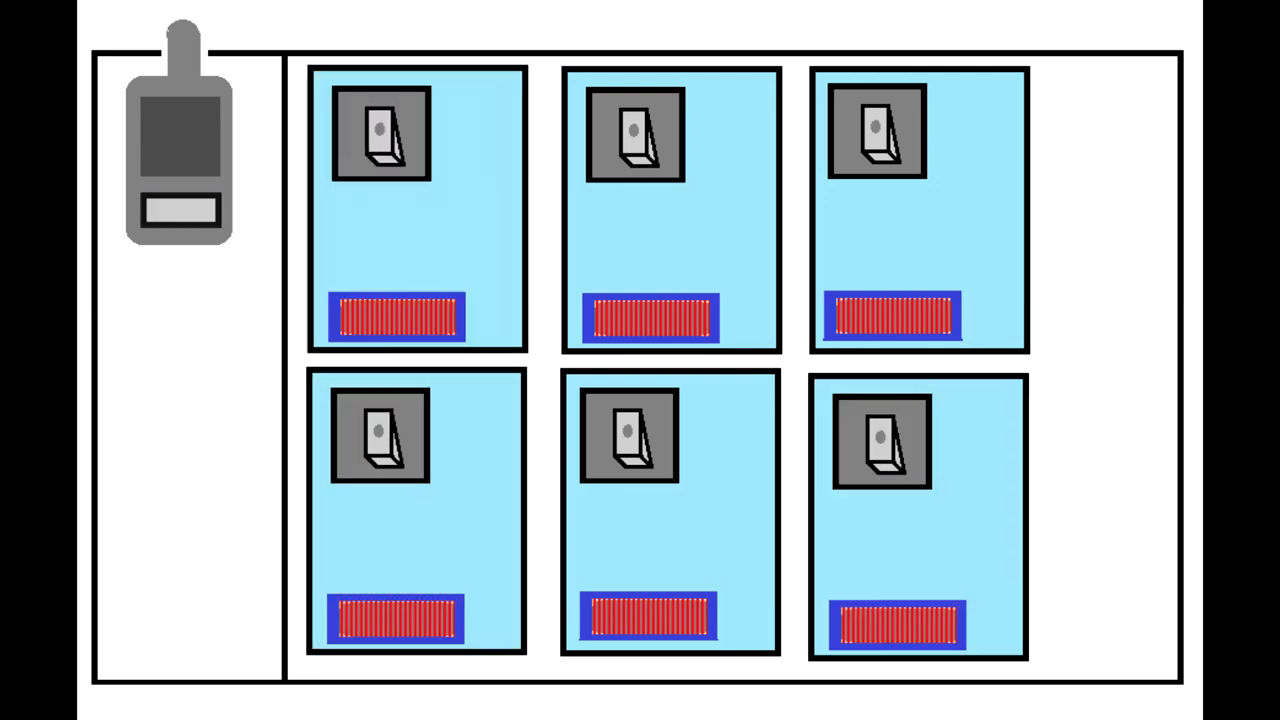
pyautogui.click(916, 515)
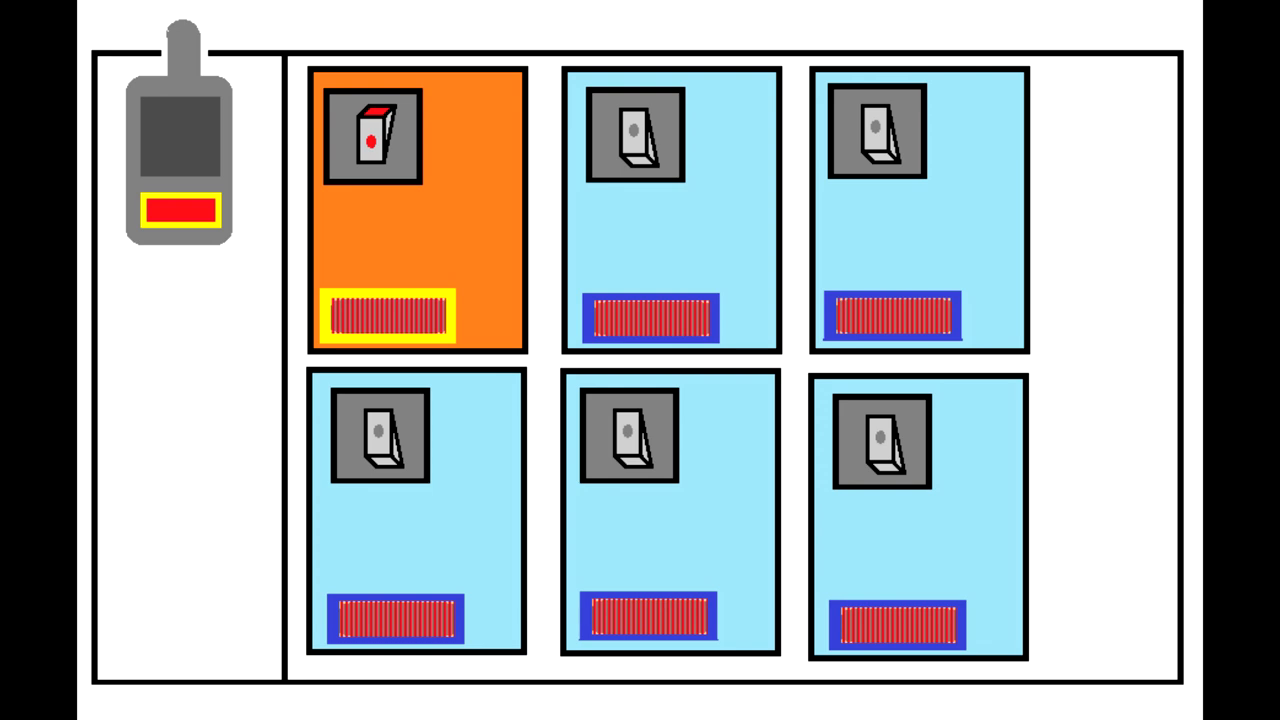
pyautogui.click(371, 136)
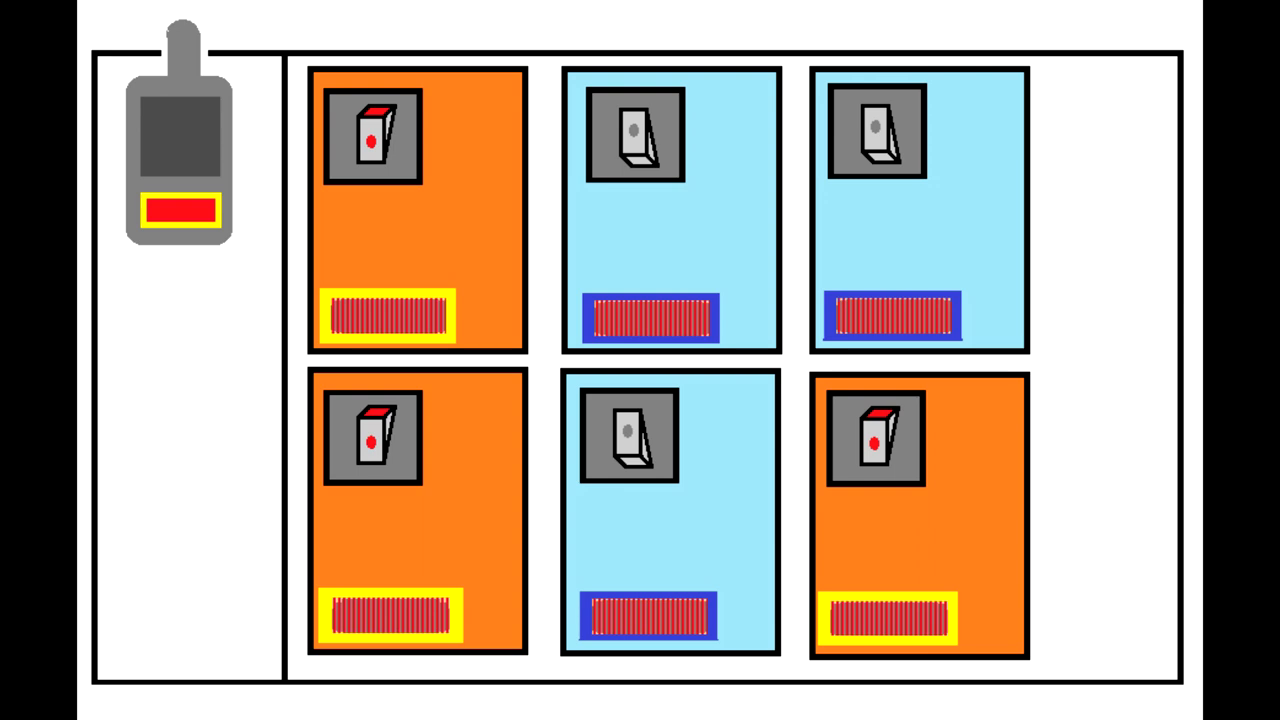
pyautogui.click(378, 437)
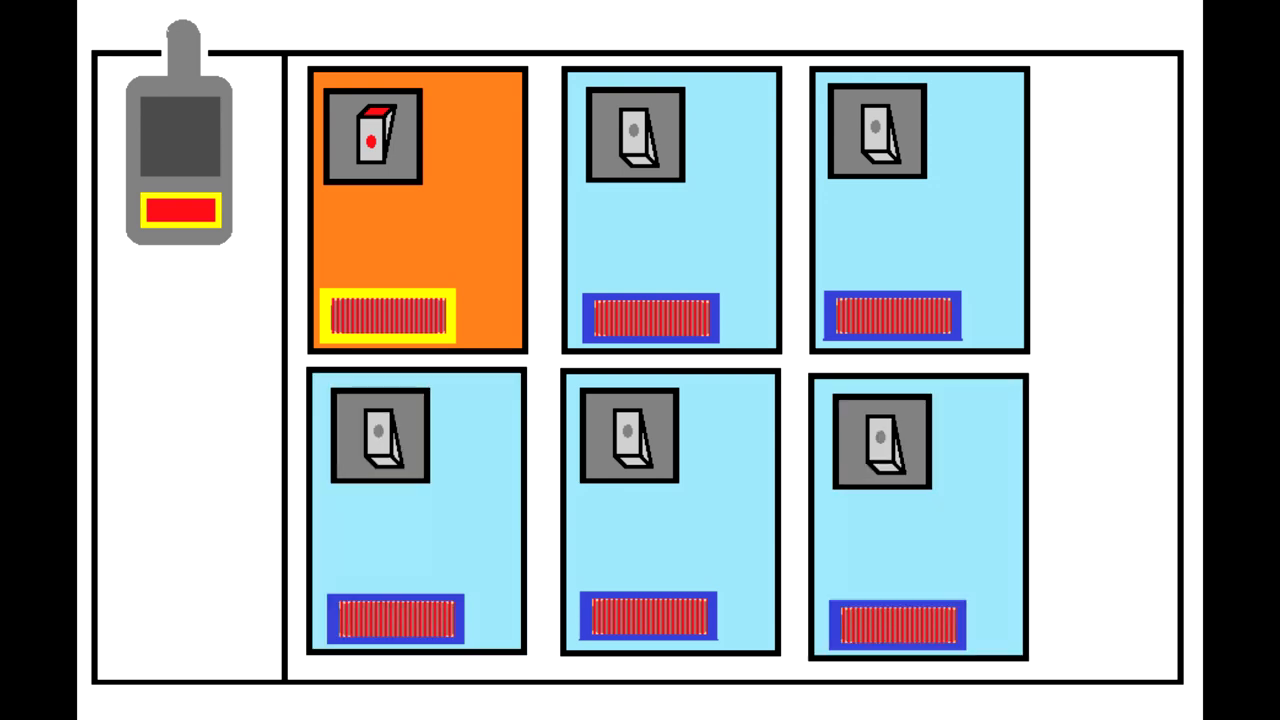
pyautogui.click(371, 135)
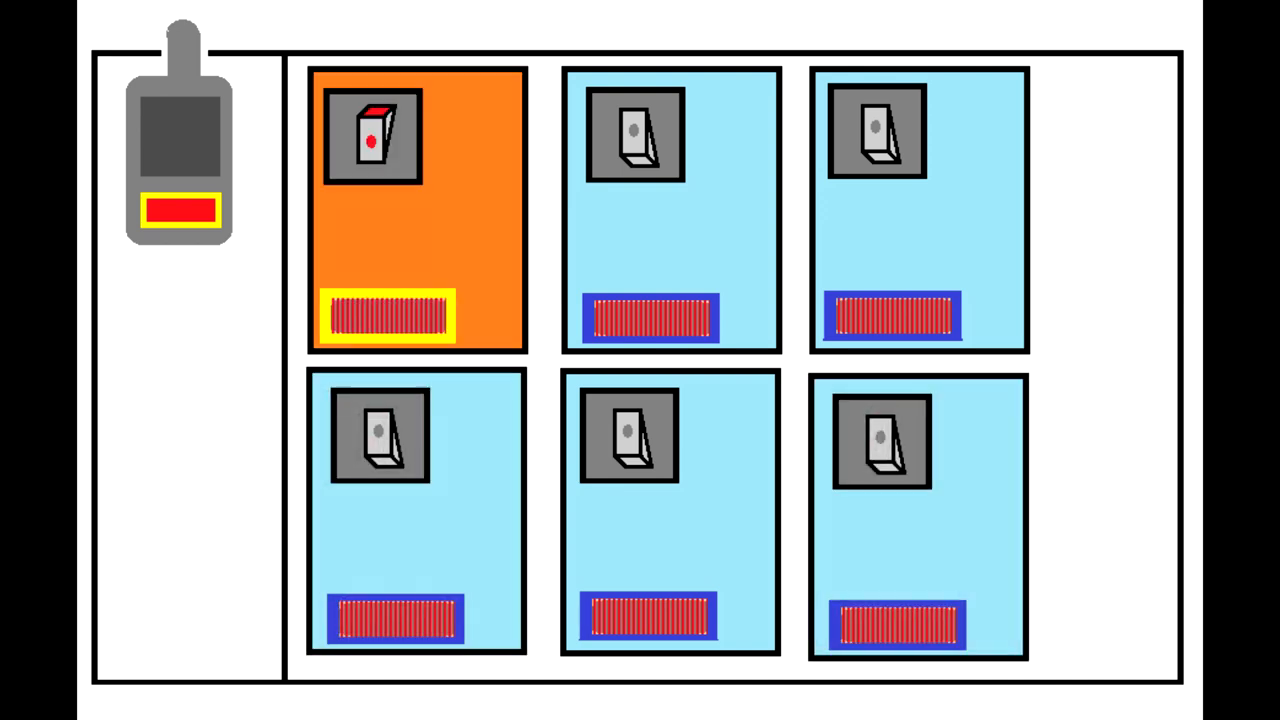
pyautogui.click(372, 135)
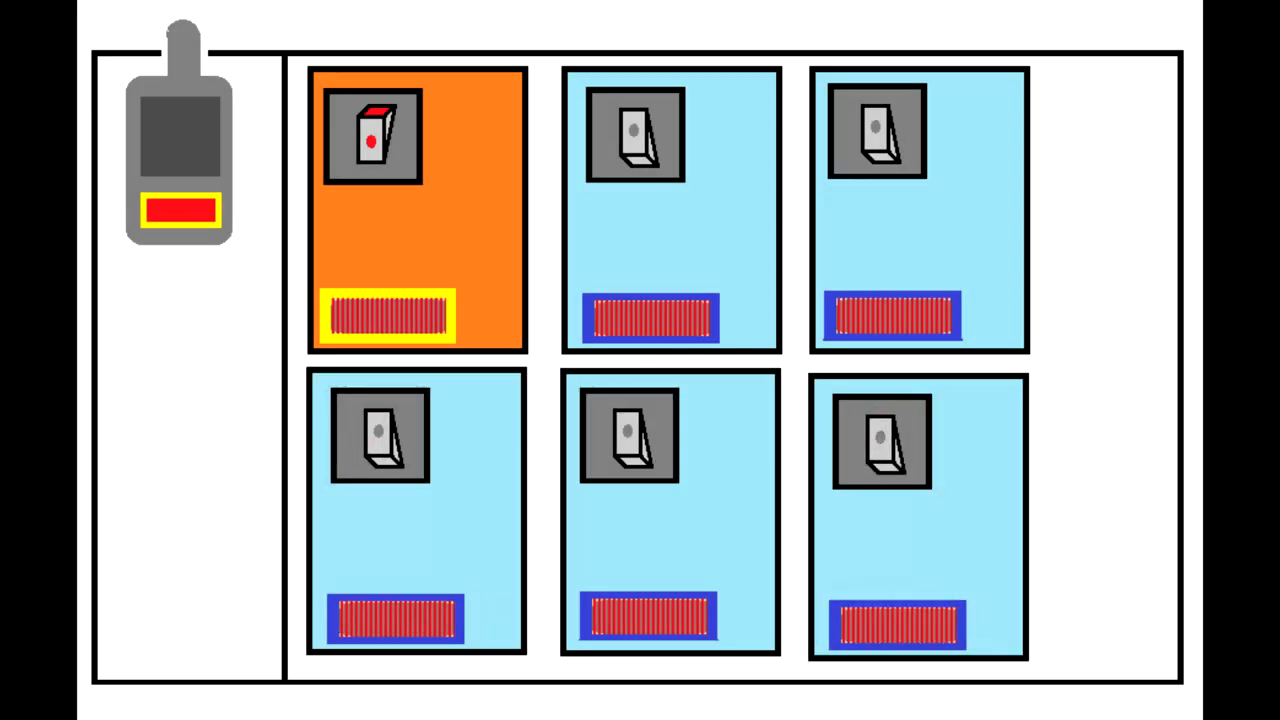
pyautogui.click(371, 135)
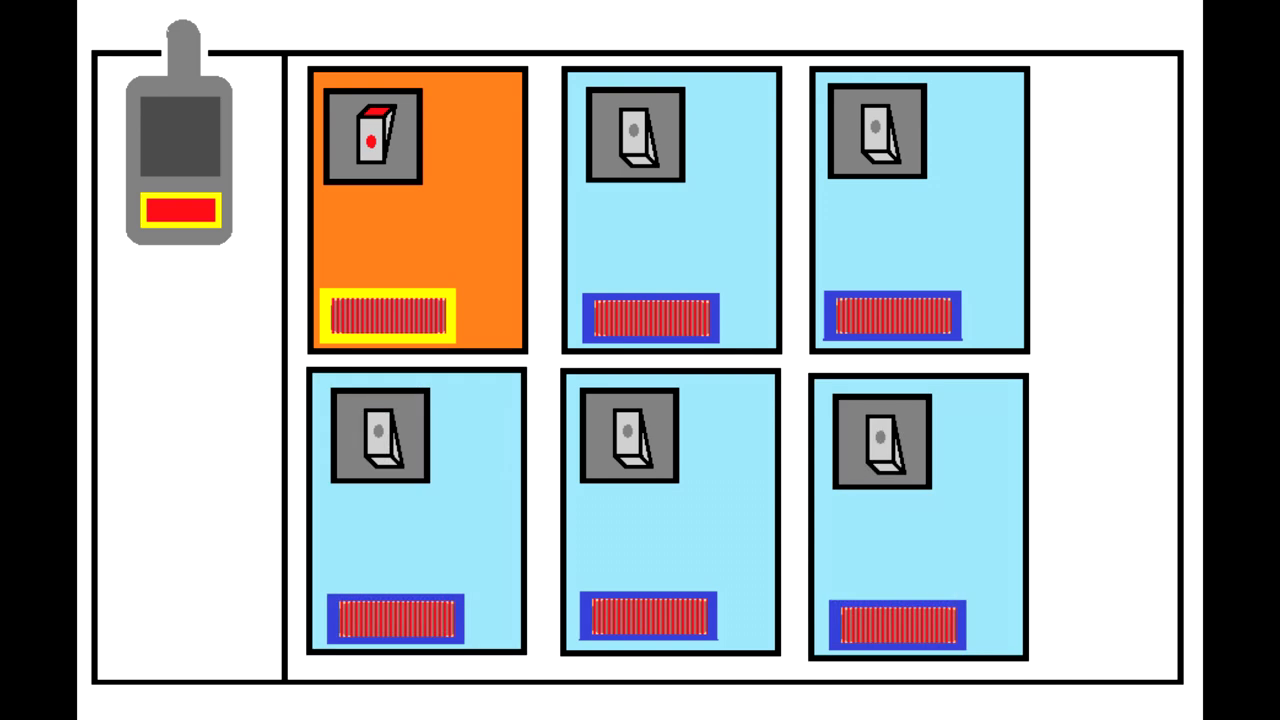
pyautogui.click(417, 210)
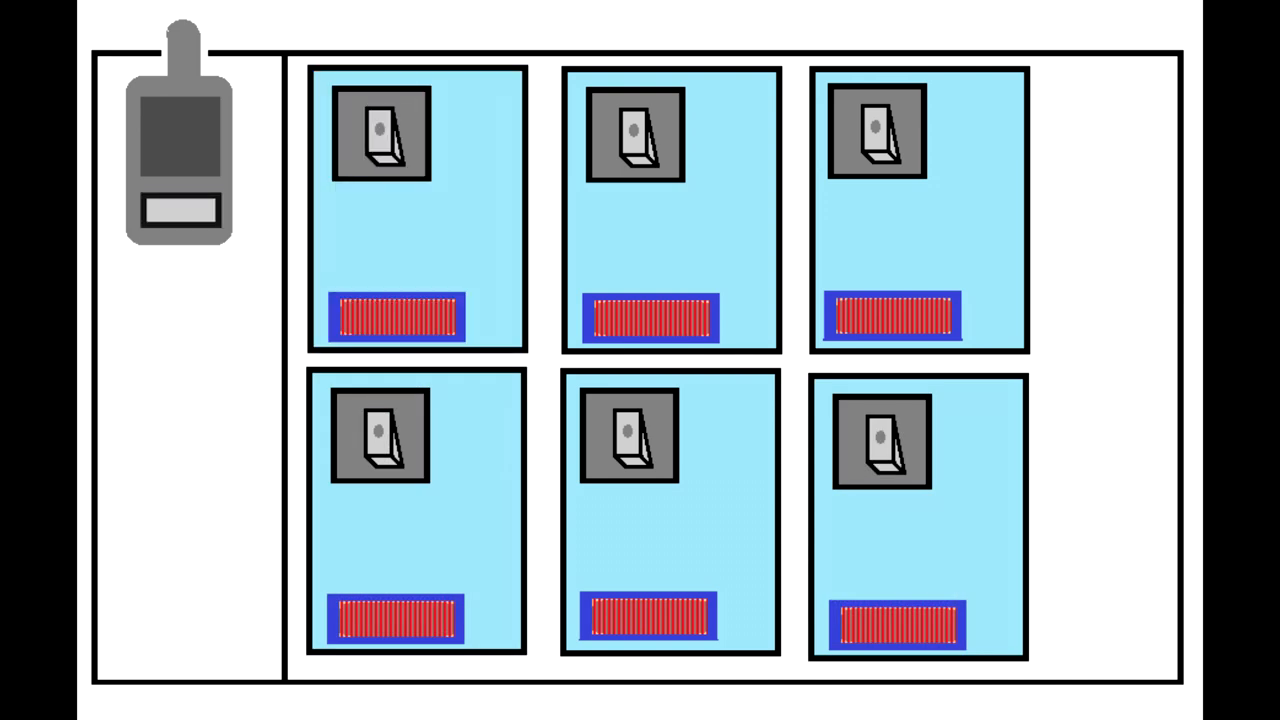
# Step: Advance to the dark three-phase motor wiring scene with both isolators off
pyautogui.click(915, 515)
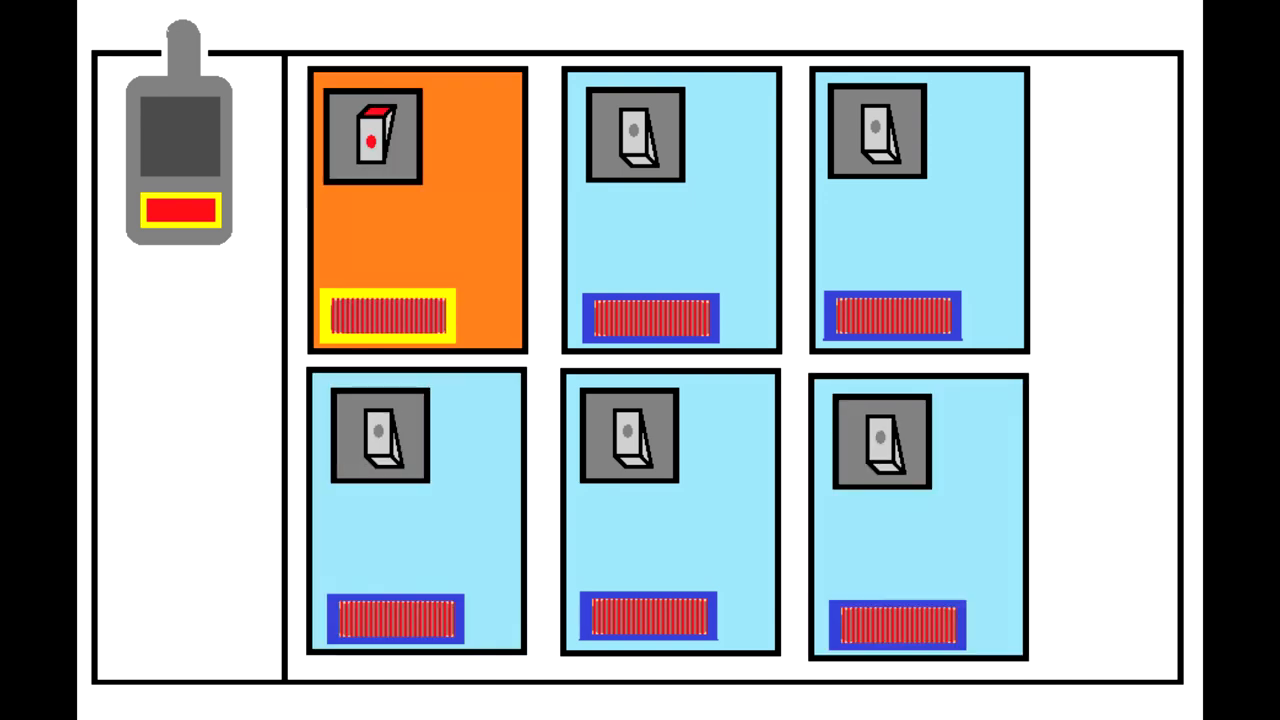
pyautogui.click(372, 135)
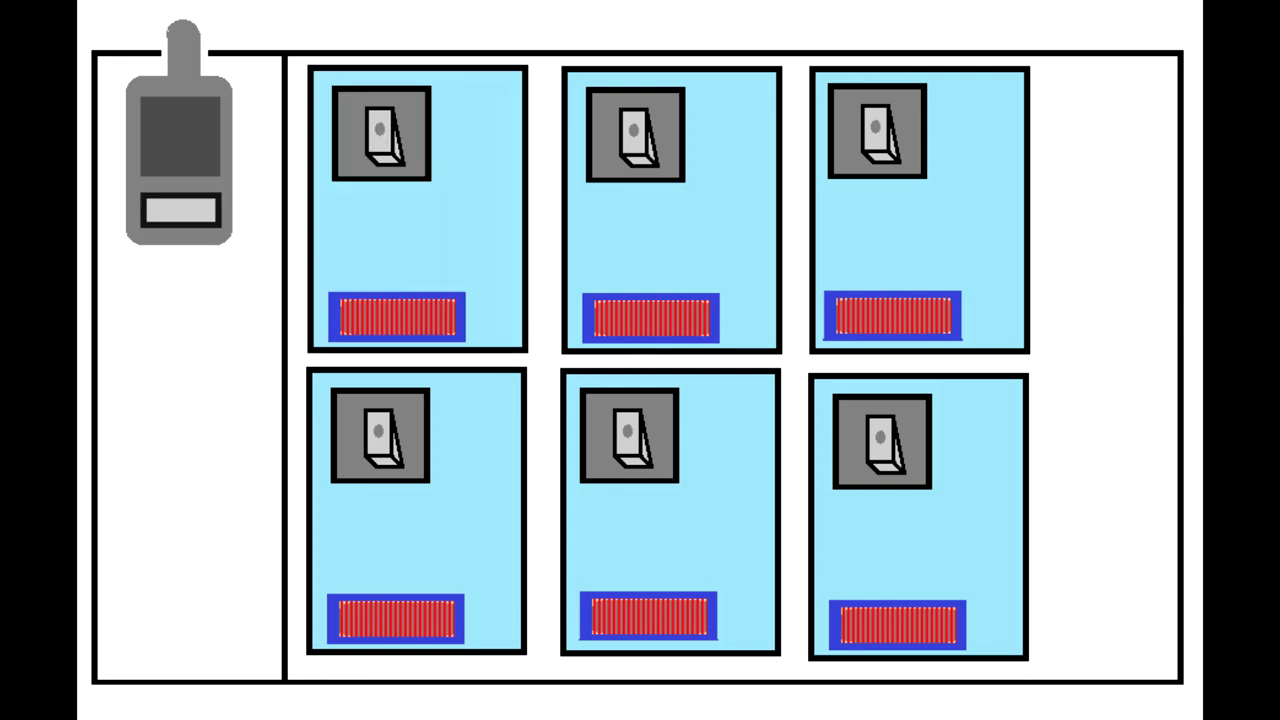
pyautogui.click(917, 515)
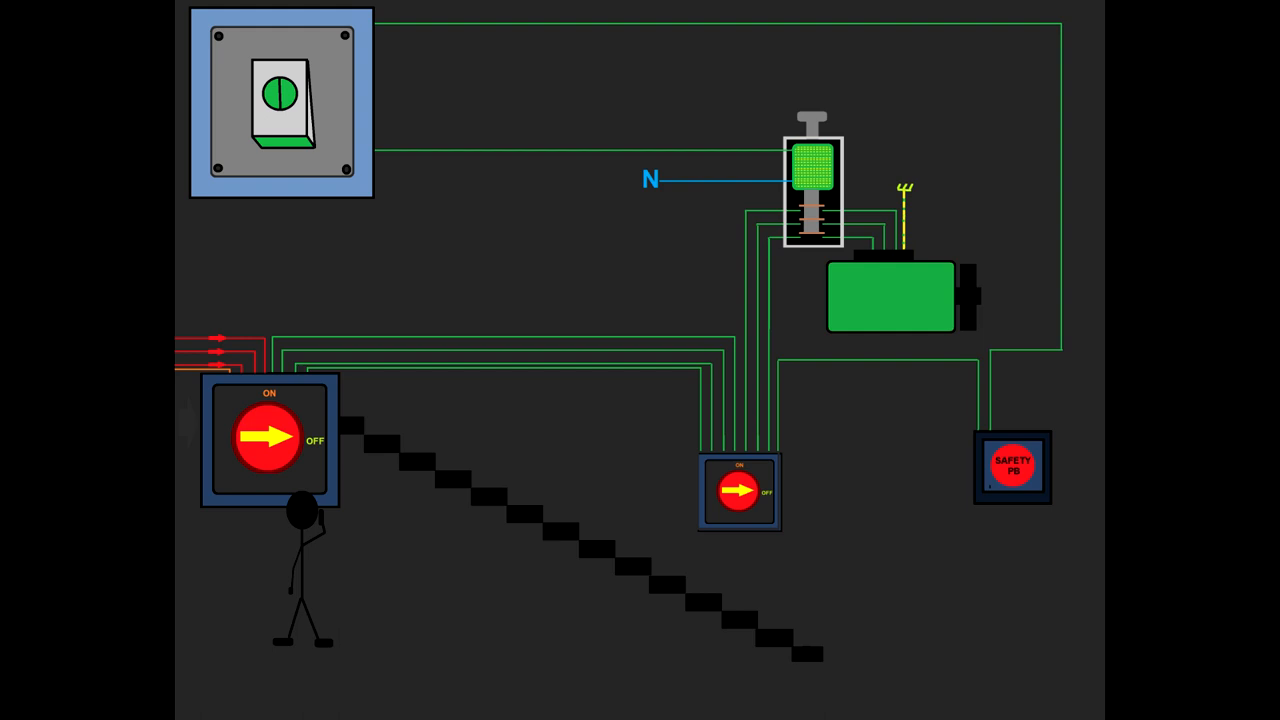
# Step: Play on as both isolators and the control switch turn on and the motor overheats
pyautogui.click(267, 438)
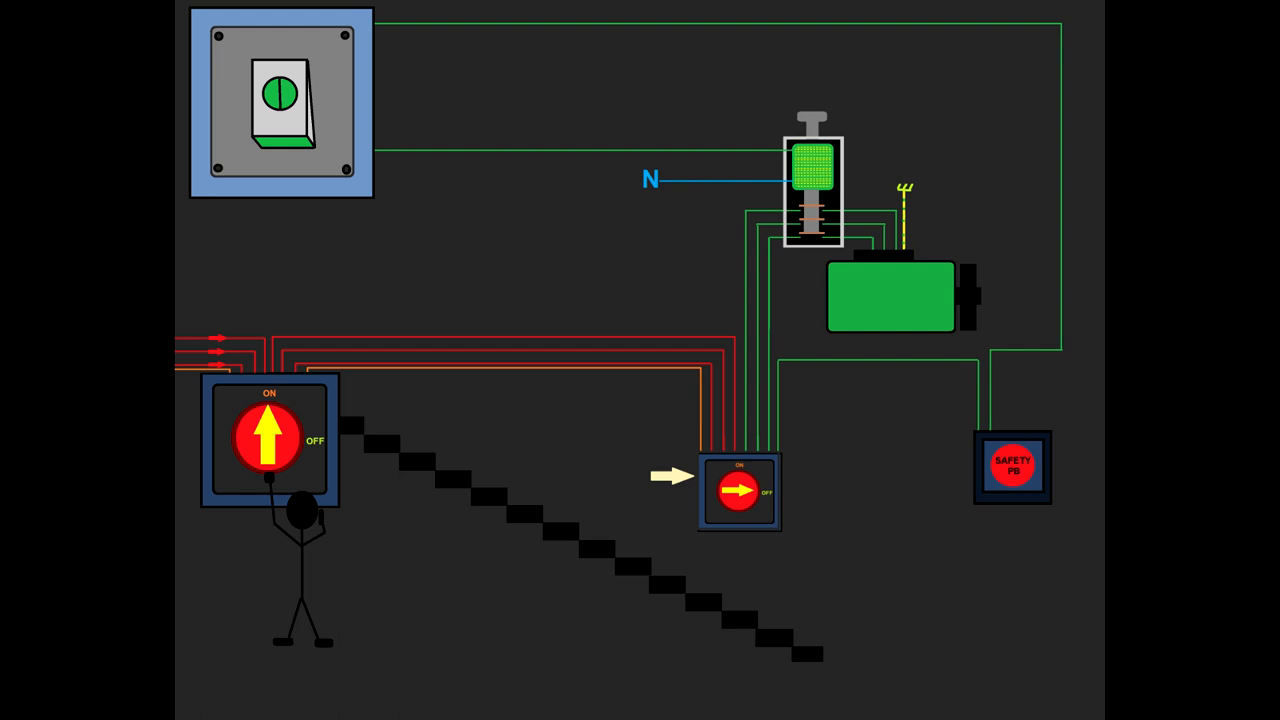
pyautogui.click(739, 491)
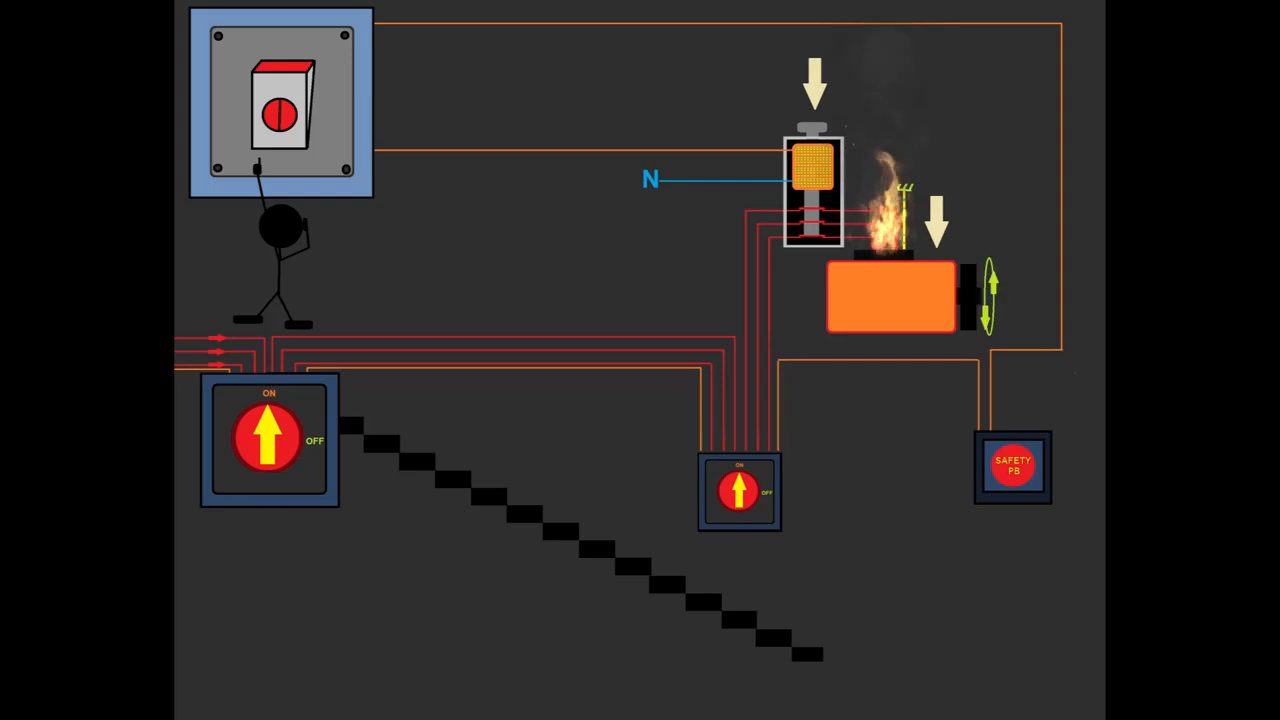
# Step: Continue through the safety stop, padlocked isolators and worker servicing the smoking motor
pyautogui.click(1012, 467)
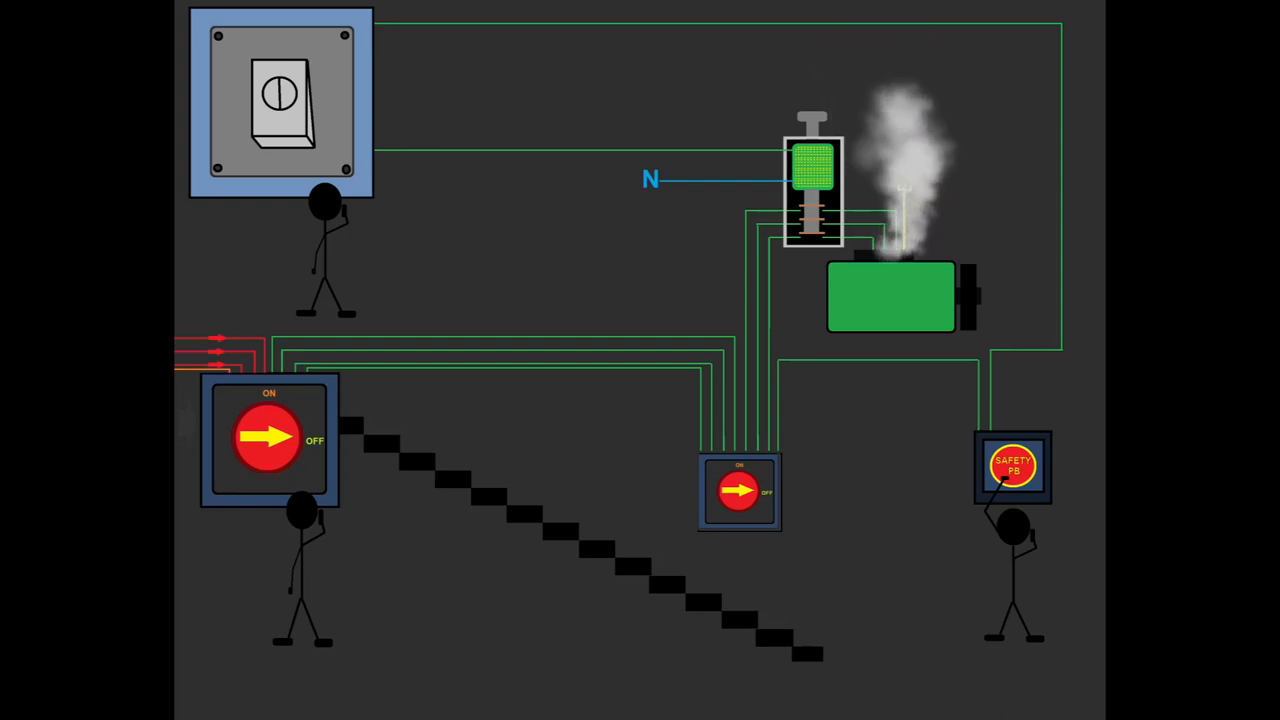
pyautogui.click(1013, 470)
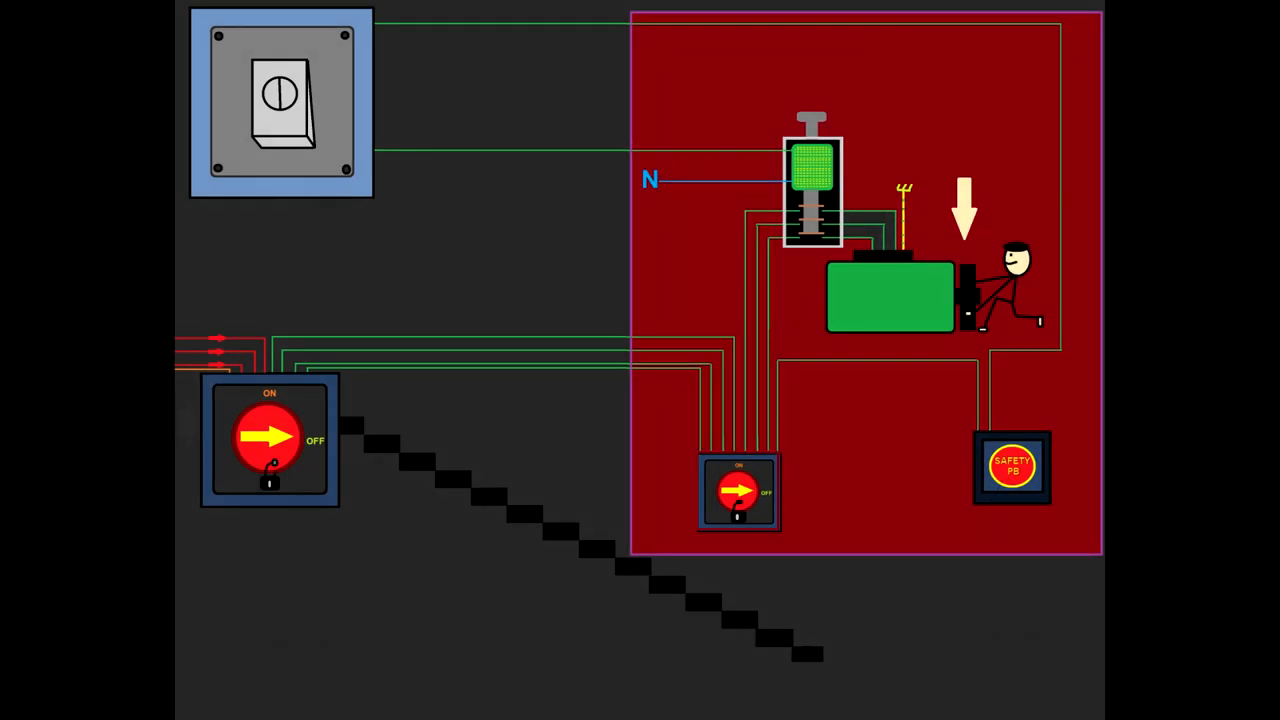